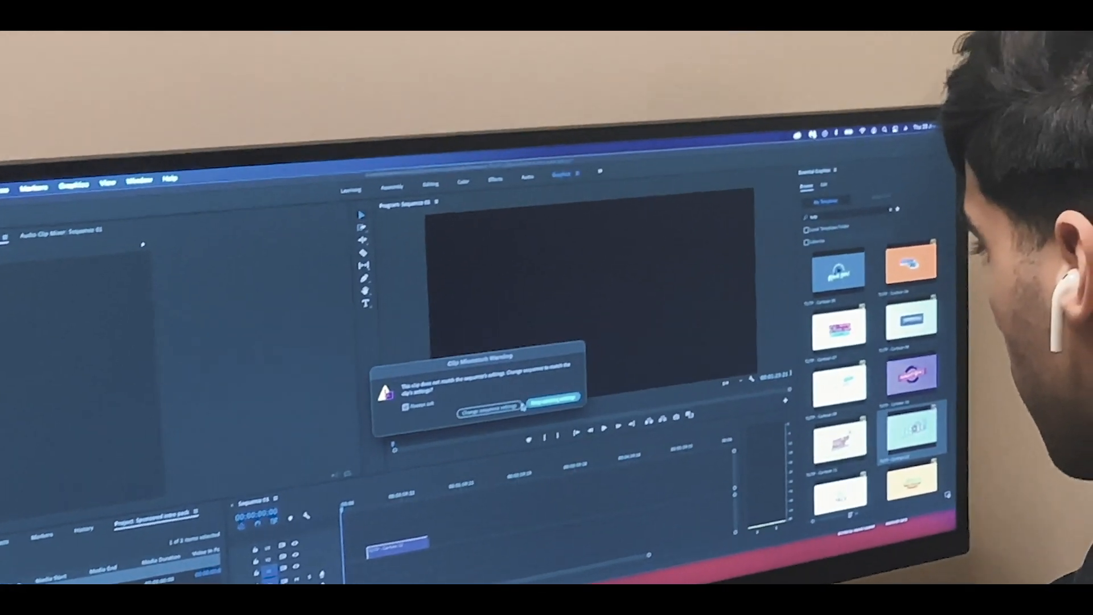
Answer the Clip Mismatch Warning with a sequence settings button
click(553, 396)
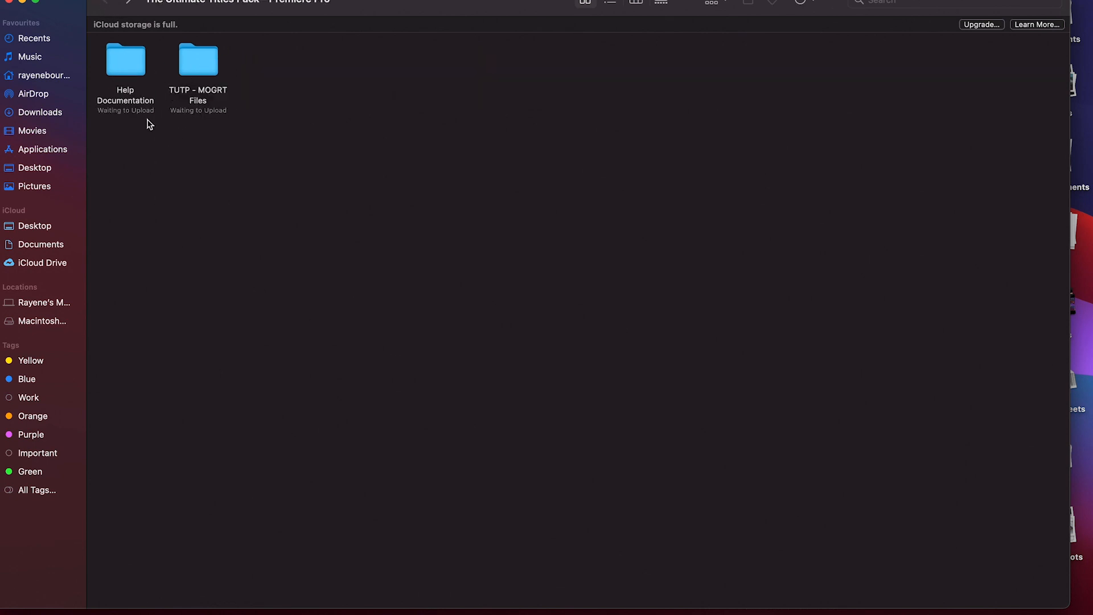
mouse_move(151, 110)
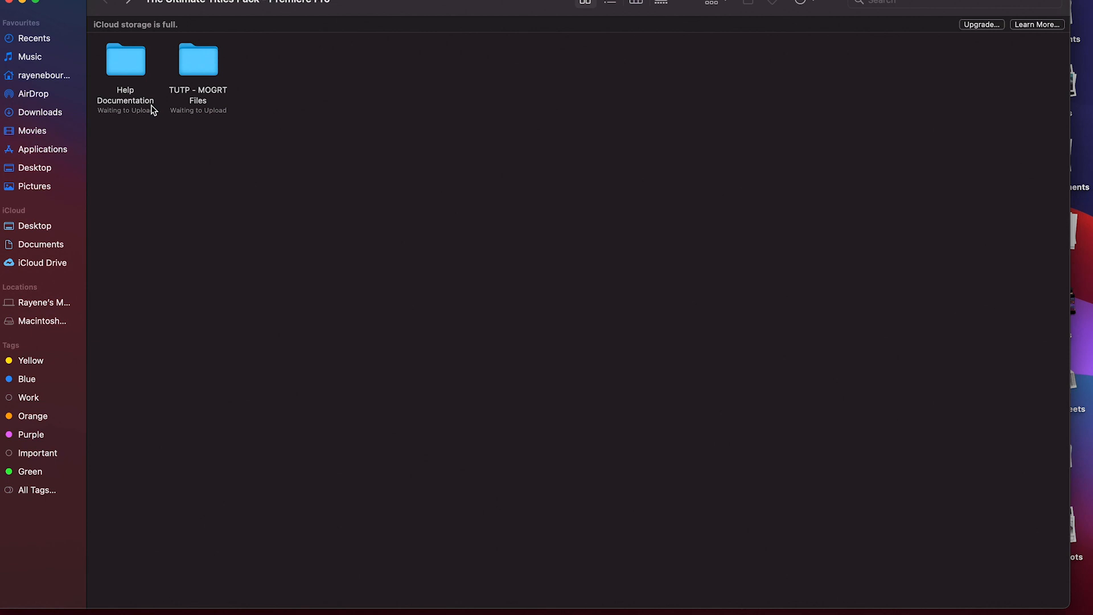
mouse_move(198, 106)
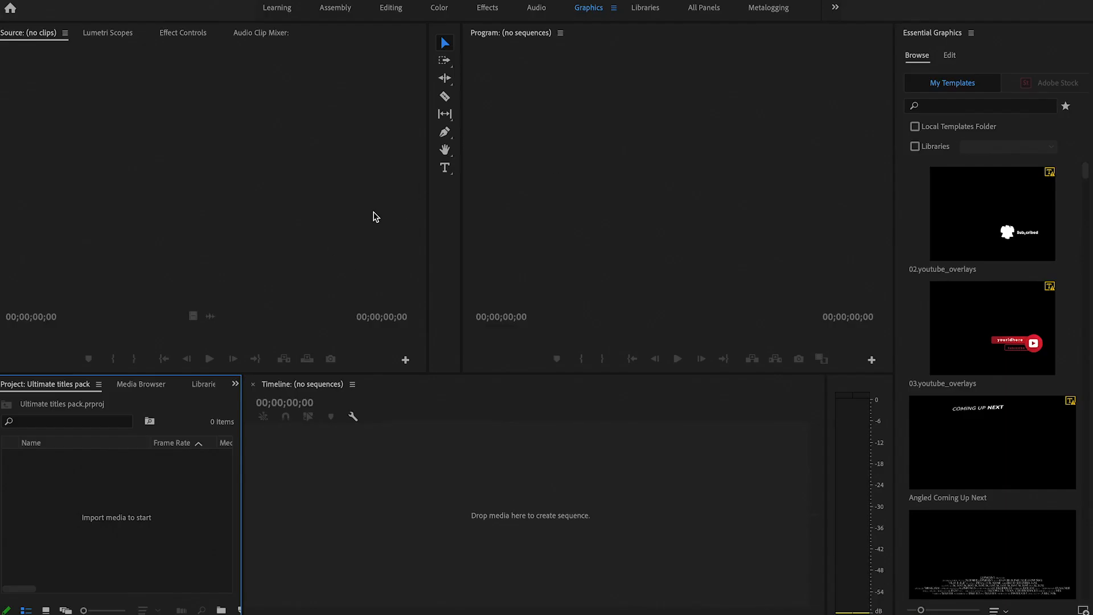
mouse_move(1023, 306)
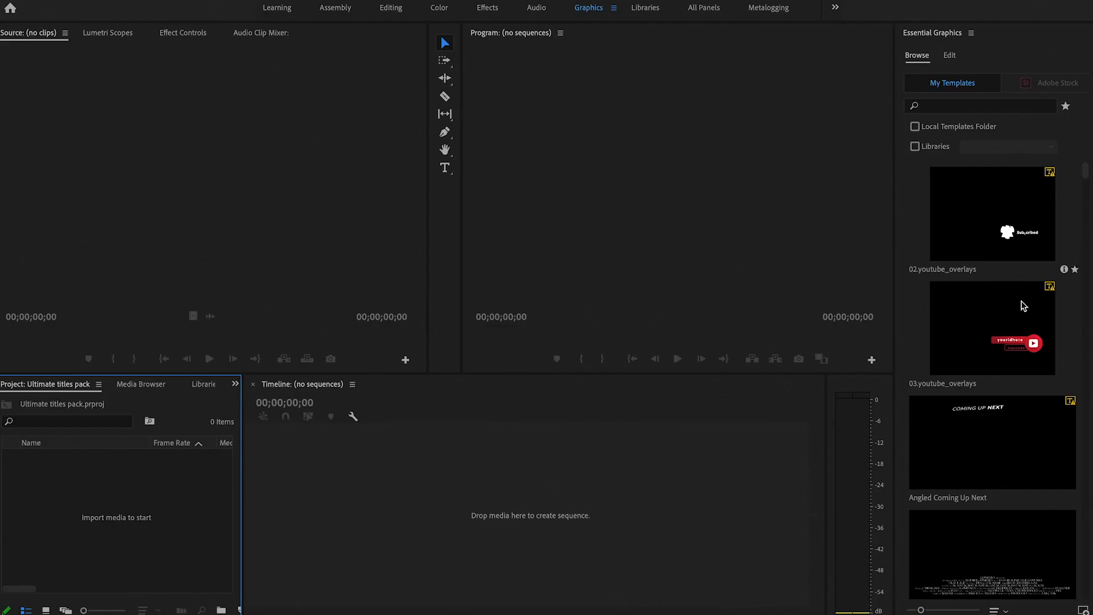
scroll(down, 3)
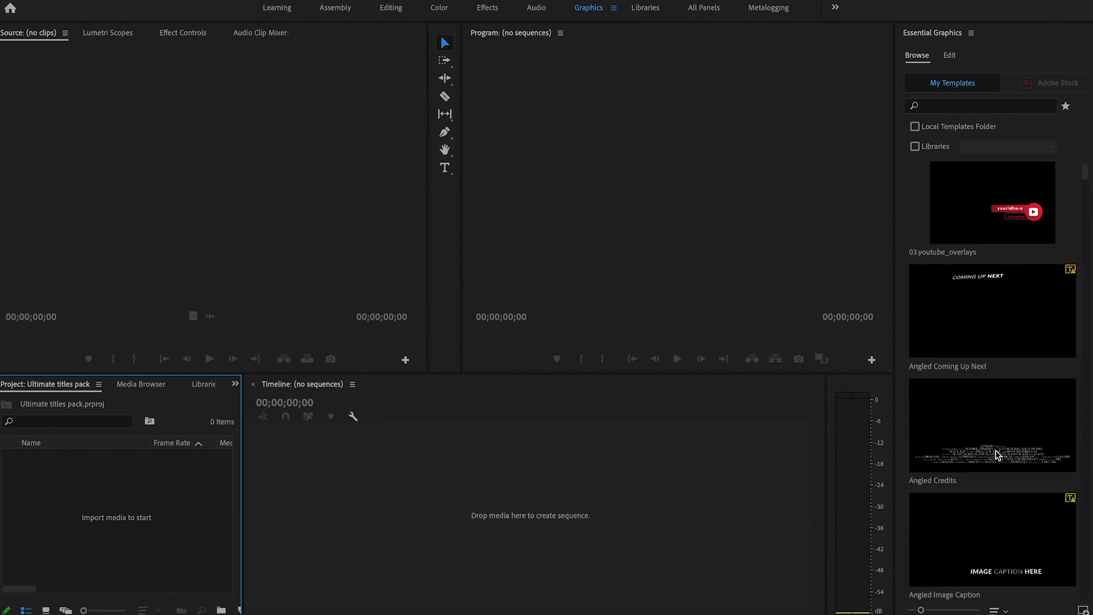
scroll(up, 3)
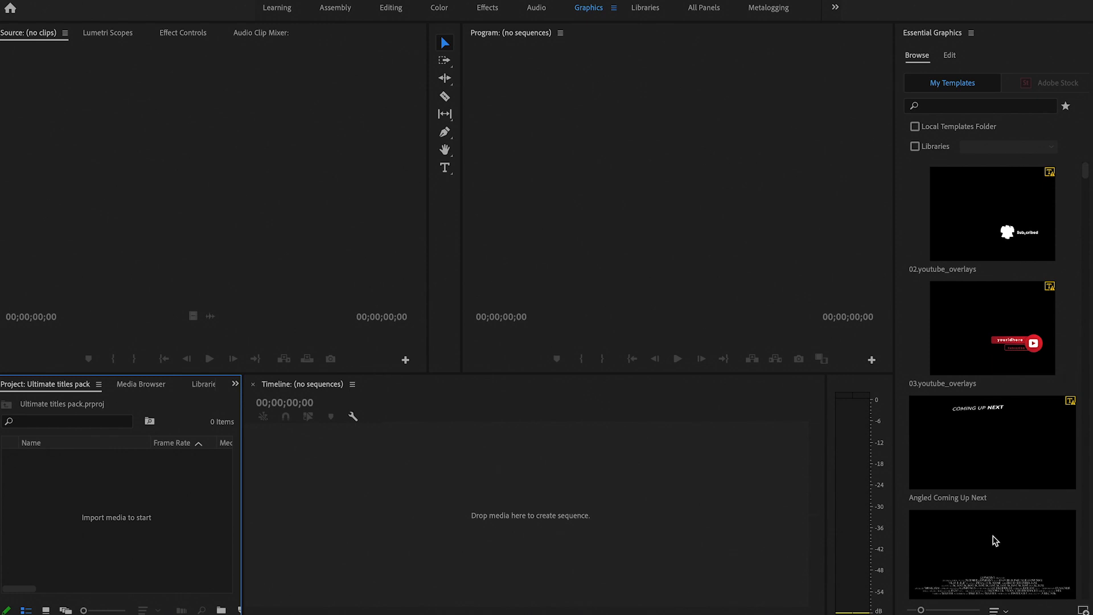
scroll(down, 3)
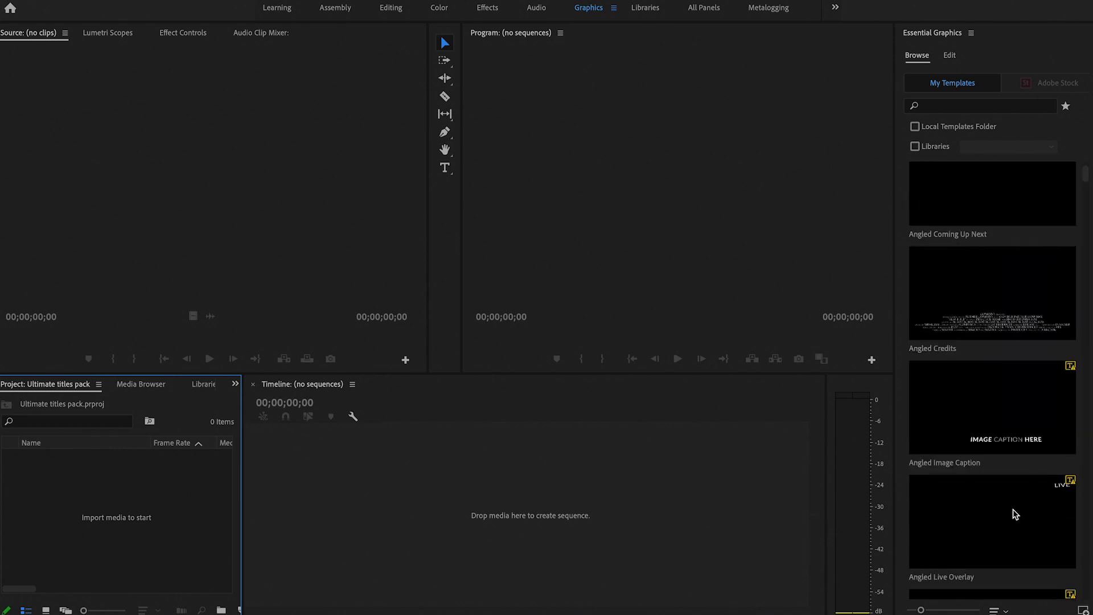
mouse_move(1049, 535)
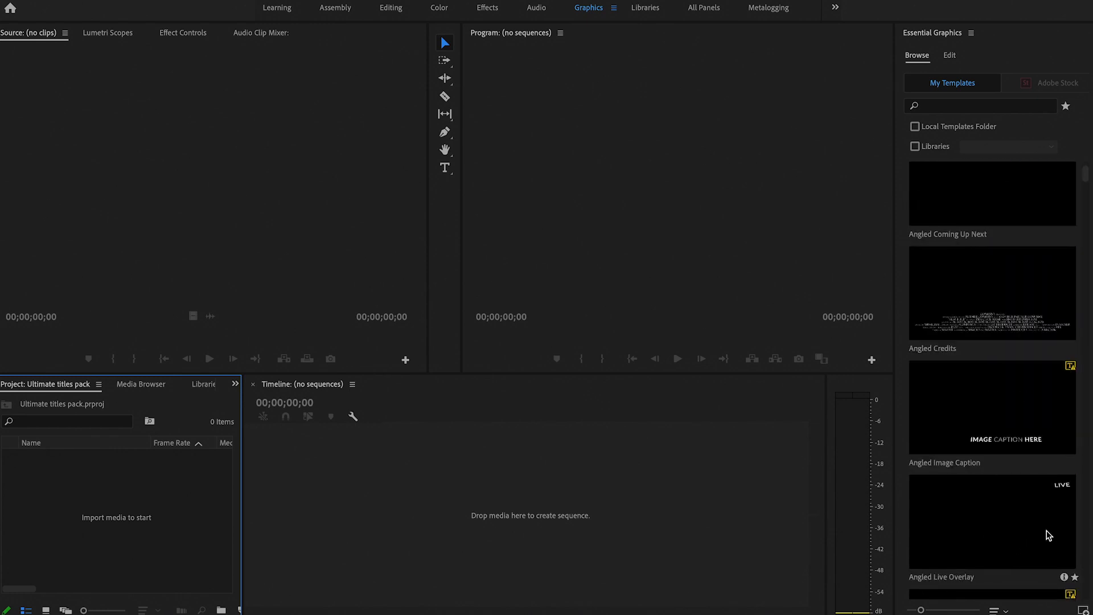
mouse_move(1033, 608)
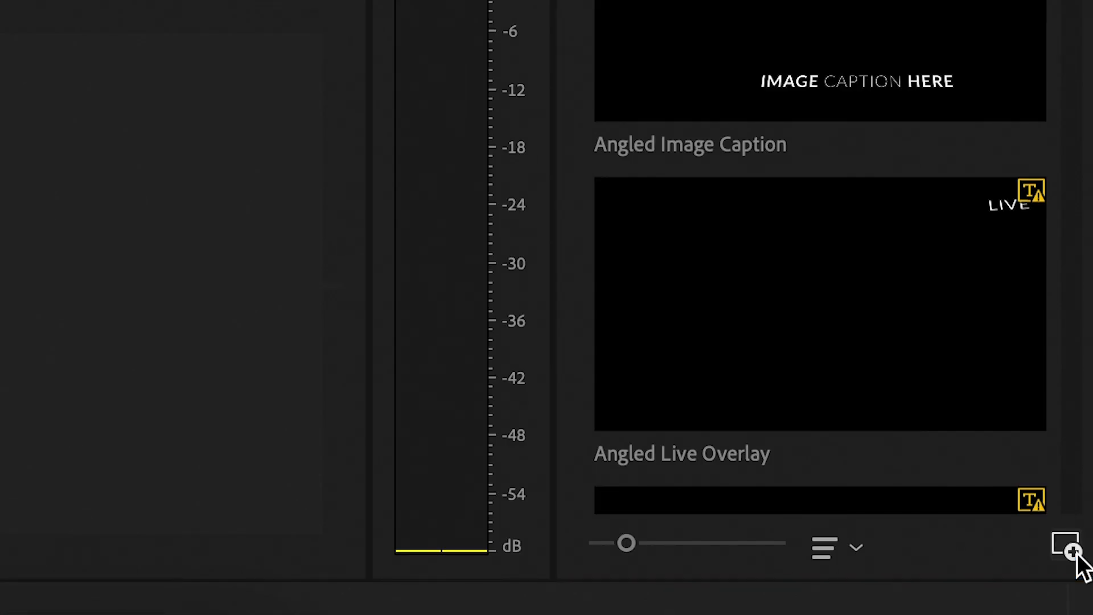
Start Install Motion Graphics Template and browse the .mogrt files in 01. Modern
click(1072, 546)
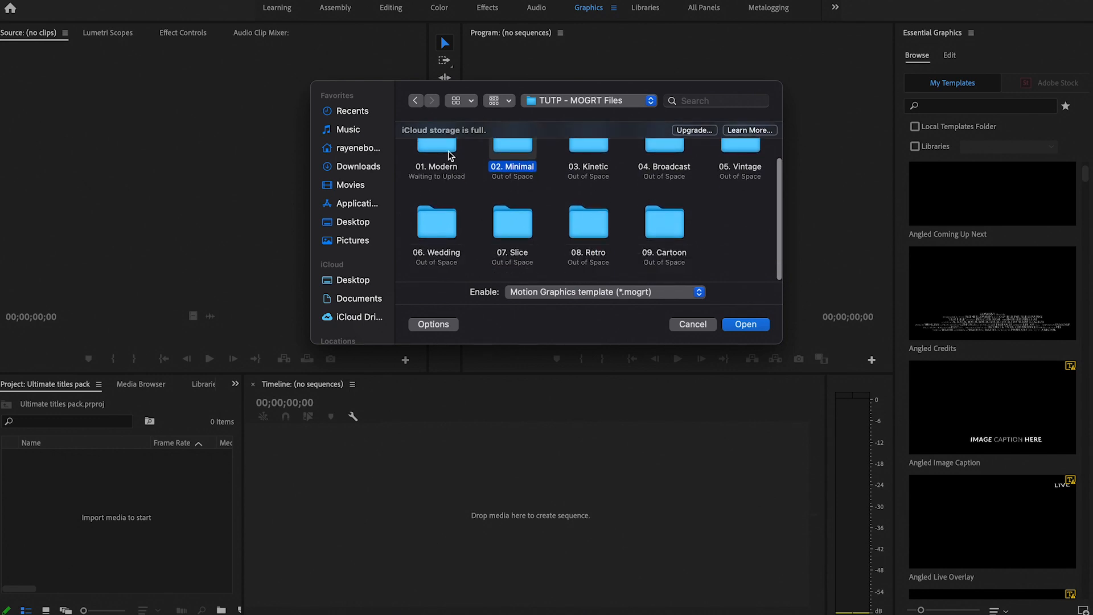
double_click(437, 145)
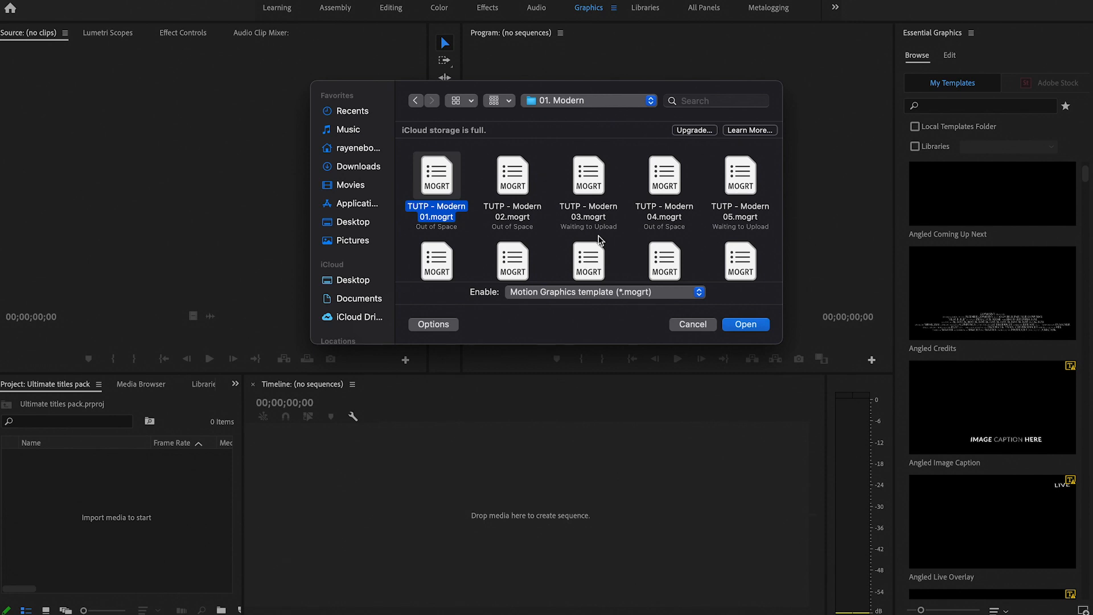
scroll(down, 3)
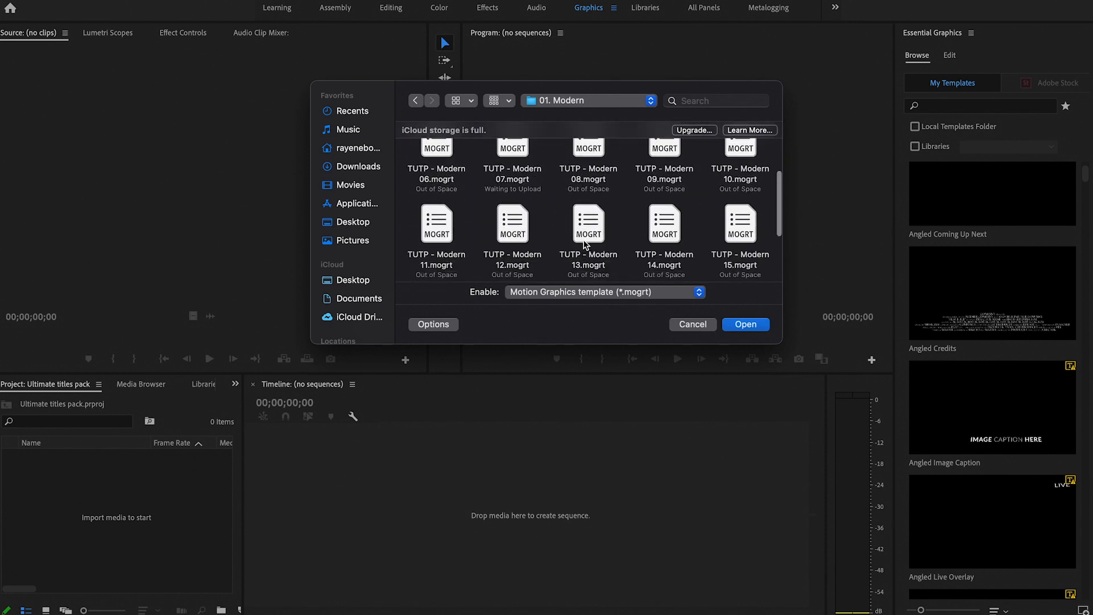
scroll(down, 3)
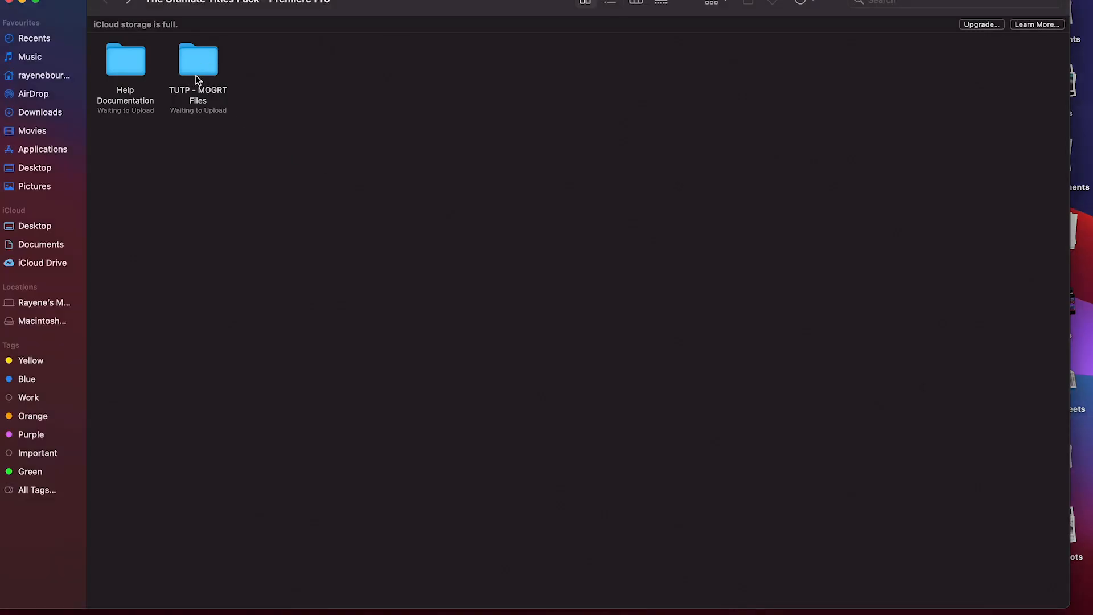
Open TUTP - MOGRT Files, then the 01. Modern folder, in Finder
double_click(198, 62)
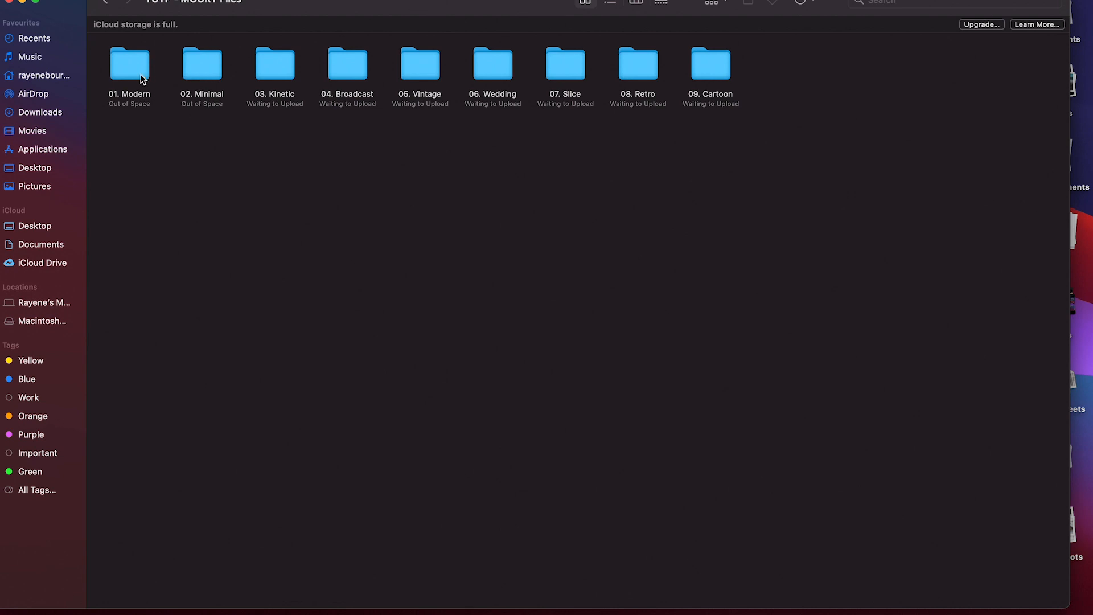
double_click(129, 63)
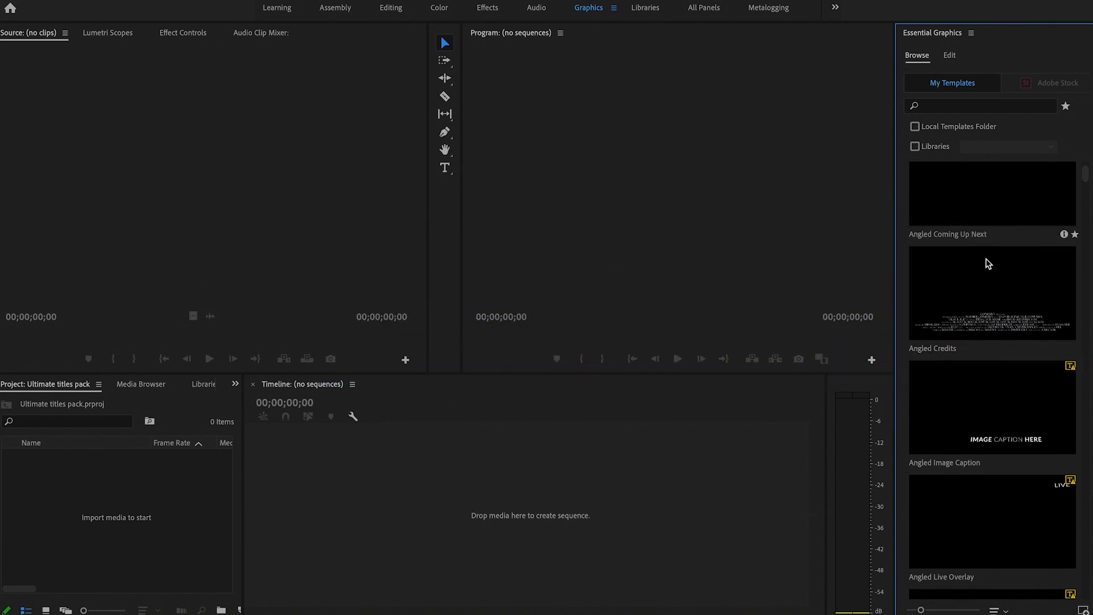
mouse_move(947, 267)
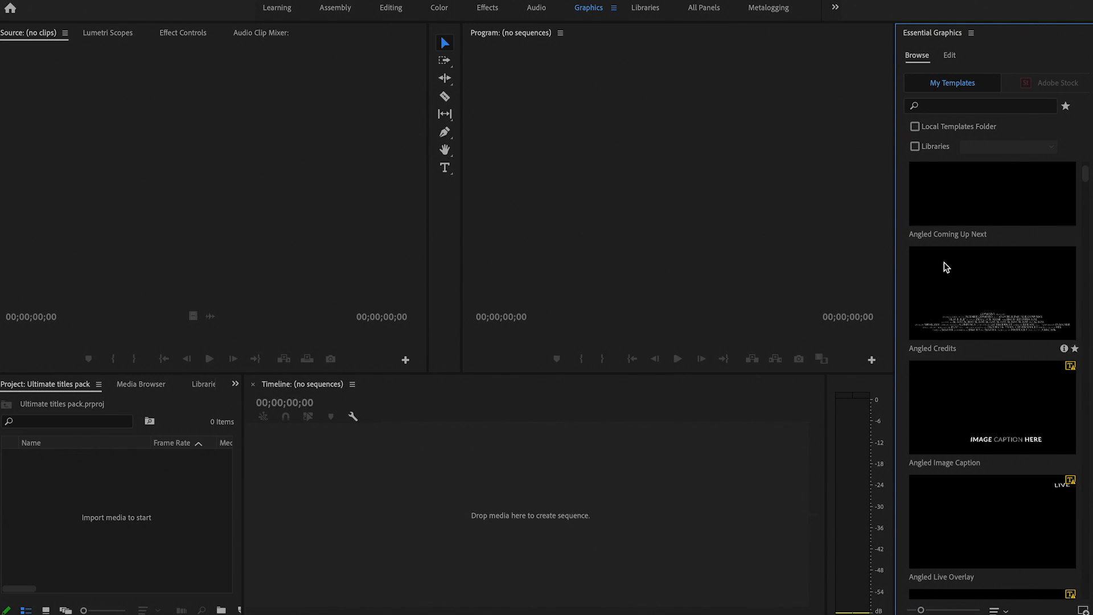
mouse_move(902, 218)
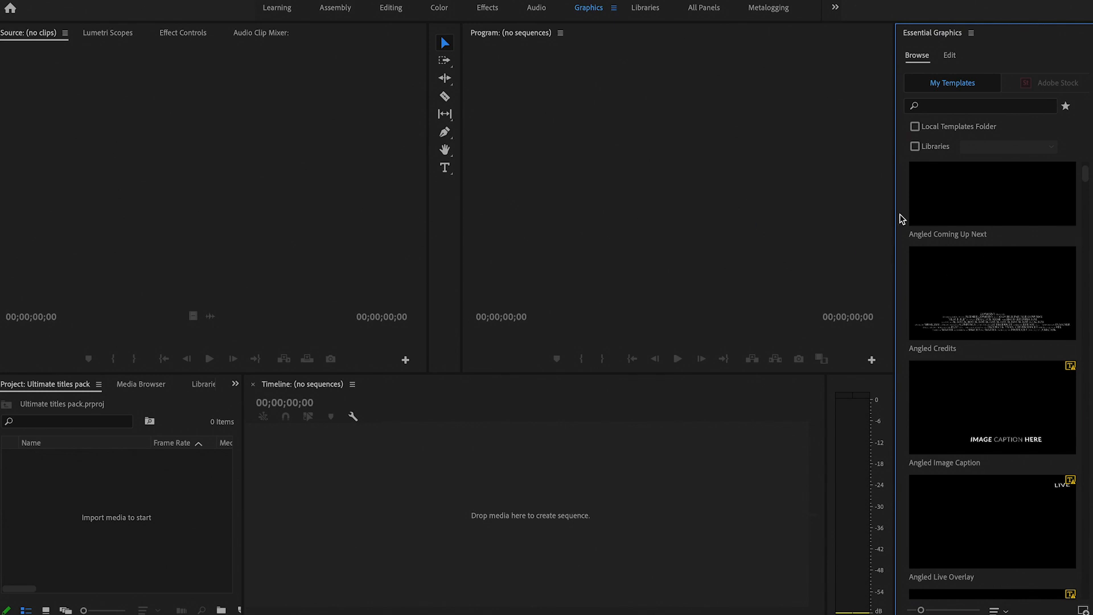
Search My Templates for 'tutp' and scroll through the Broadcast, Cartoon, Kinetic and Minimal results
scroll(down, 3)
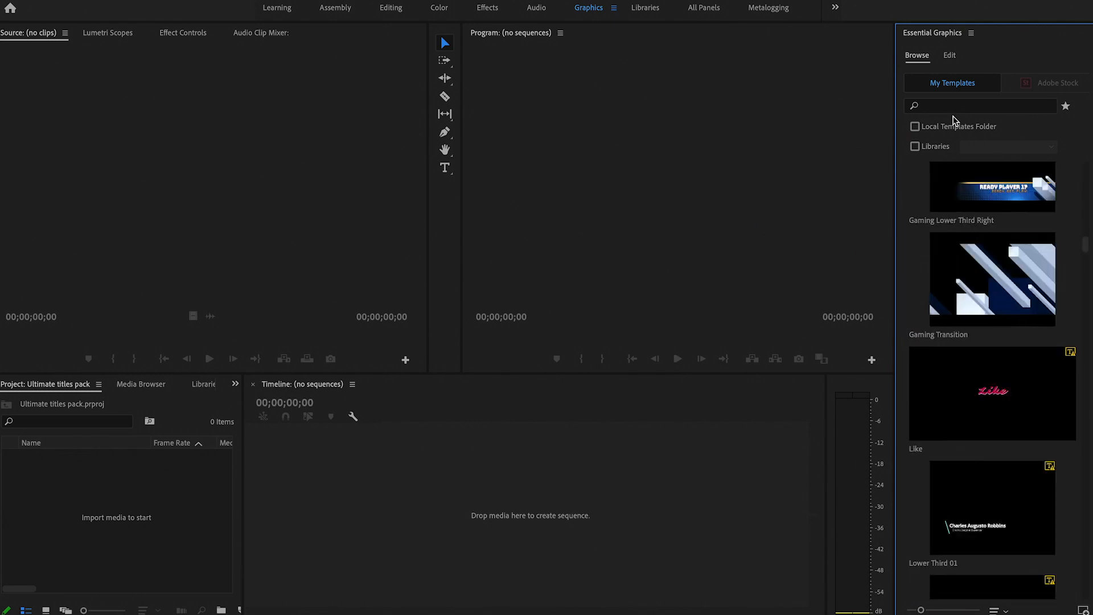
text(t)
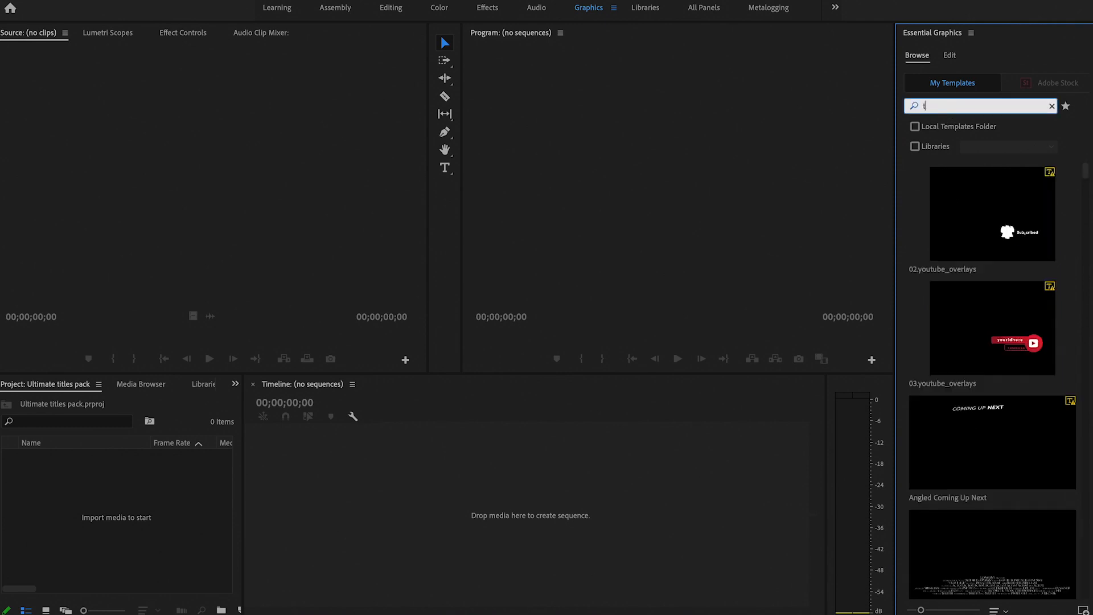
text(utp)
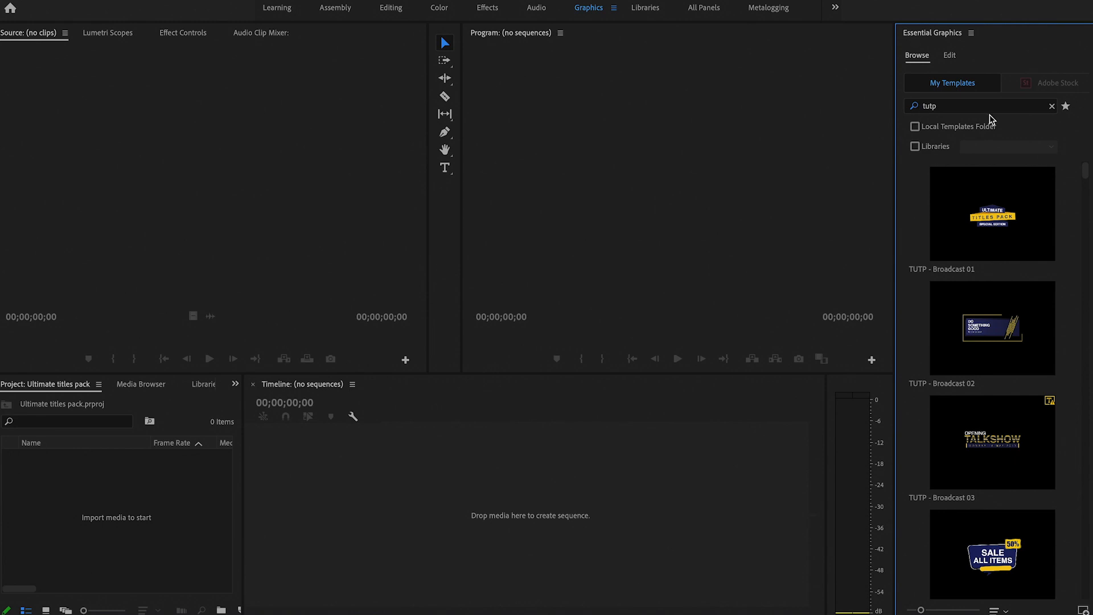
scroll(down, 3)
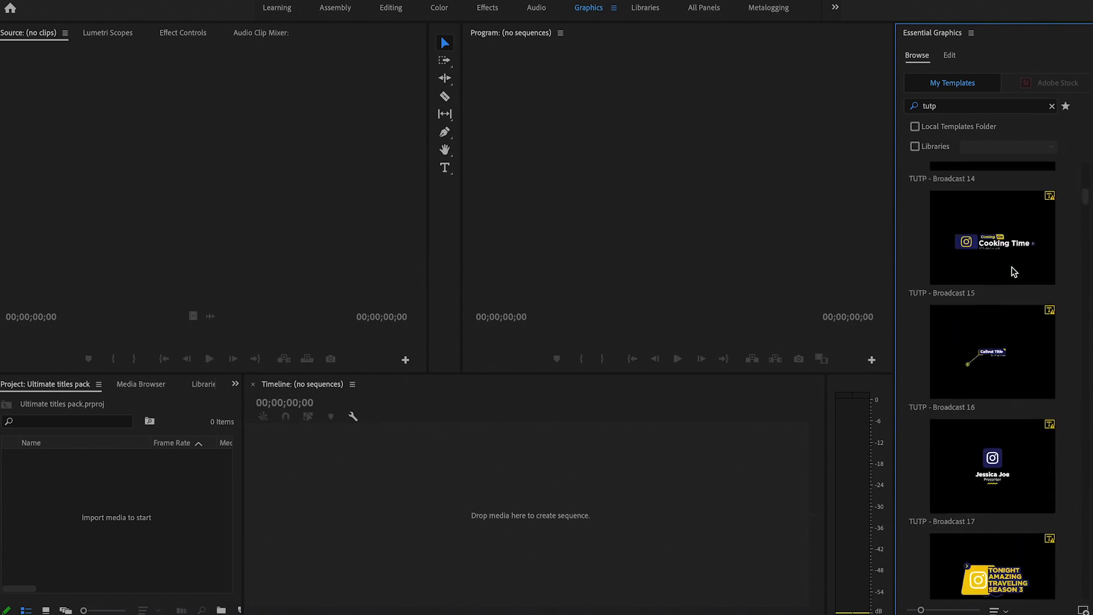
scroll(up, 3)
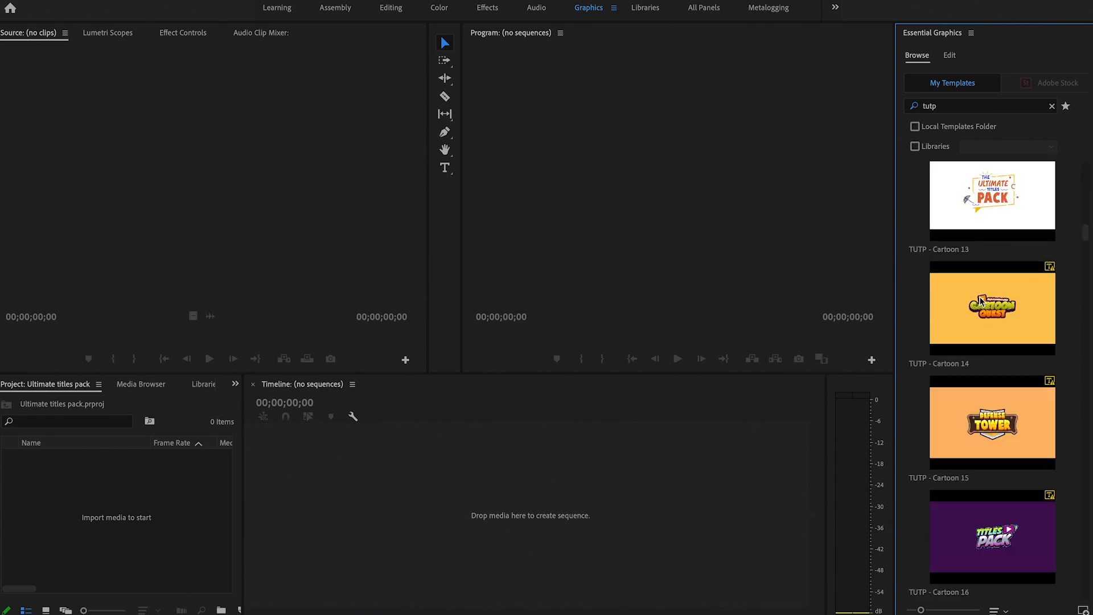
scroll(down, 3)
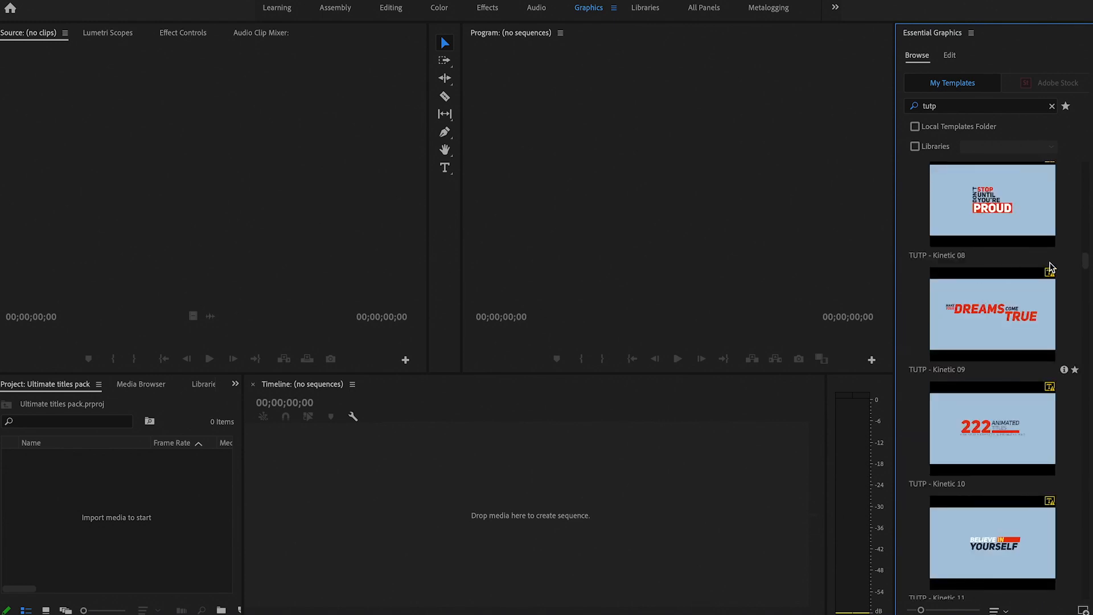
scroll(down, 3)
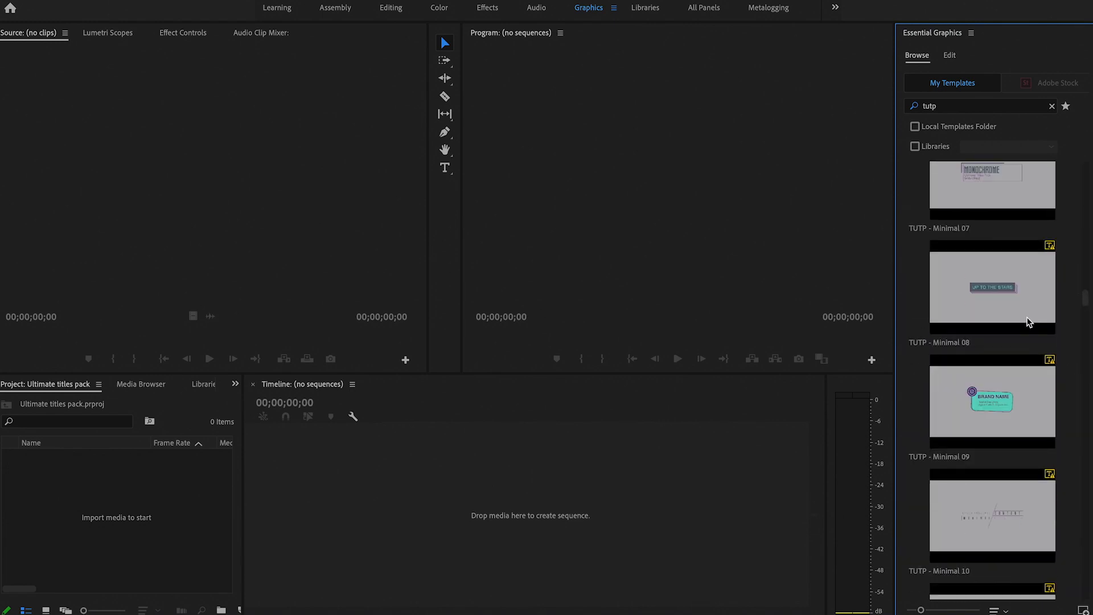
scroll(down, 3)
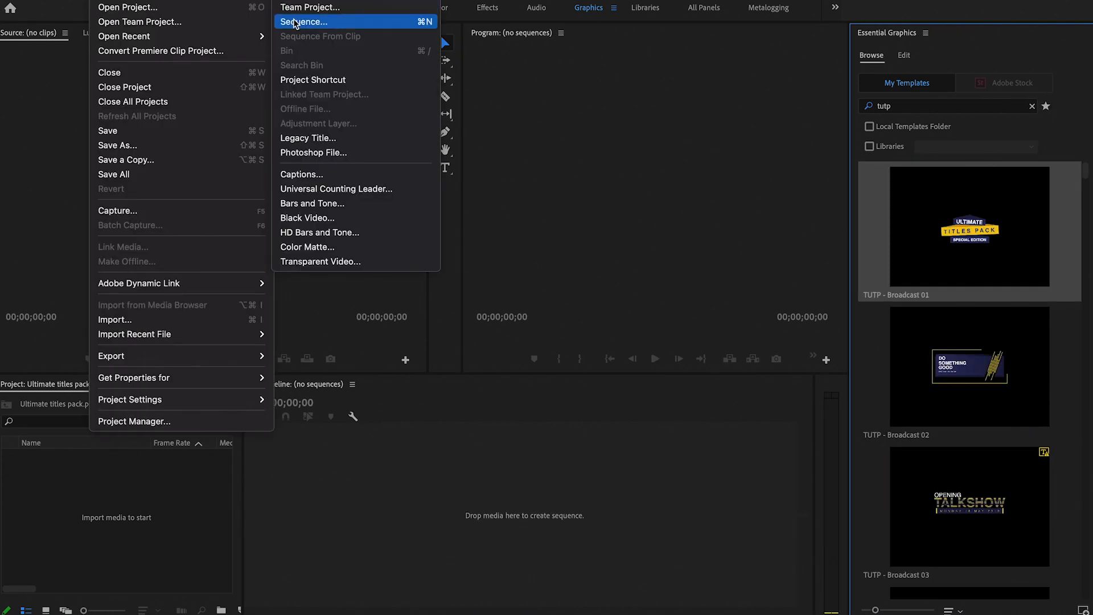
Create a new sequence through File > New > Sequence and confirm with OK
click(302, 22)
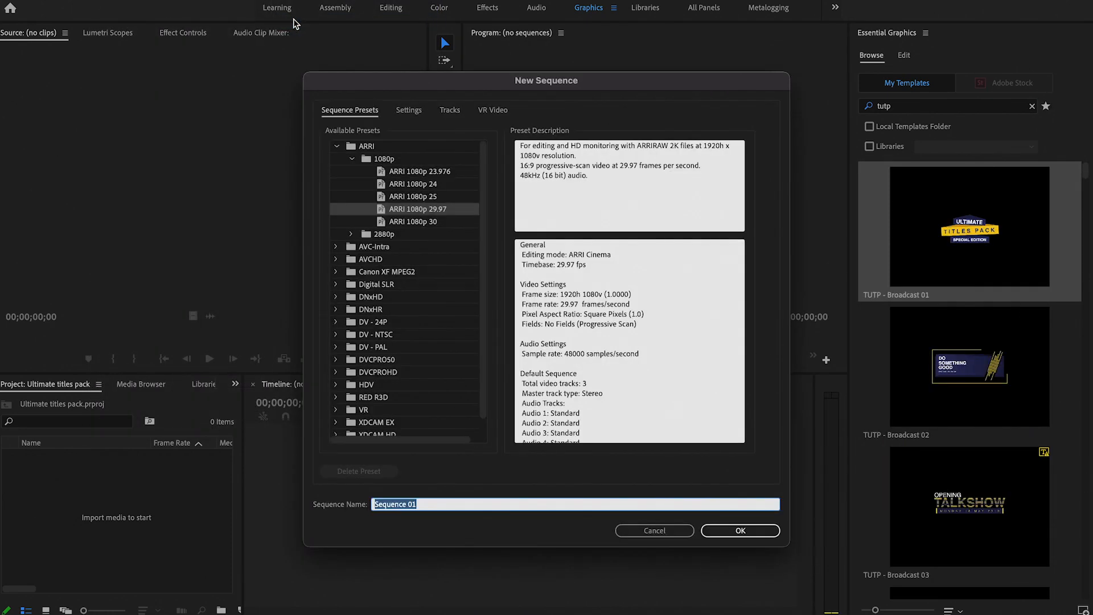
click(739, 531)
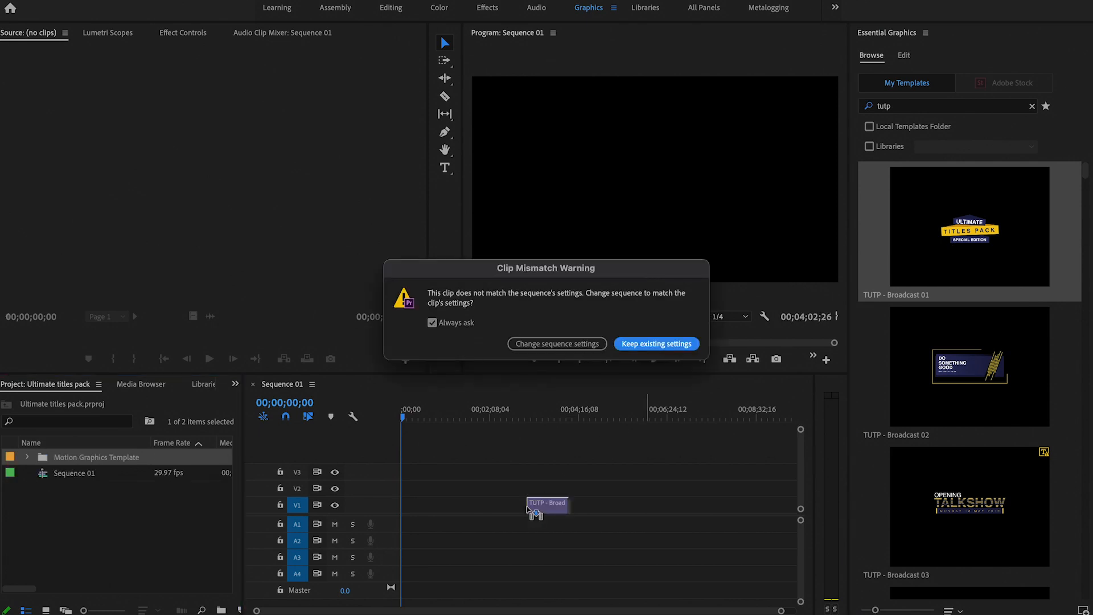
mouse_move(597, 360)
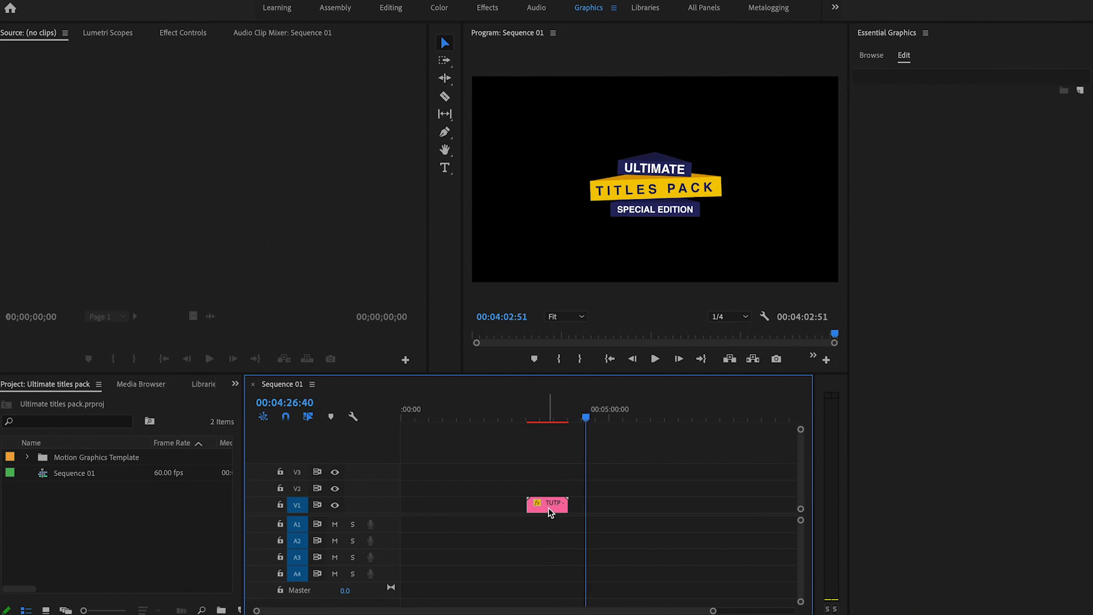
Select the title clip, set its top box slider to -68.0, and scroll down
click(548, 504)
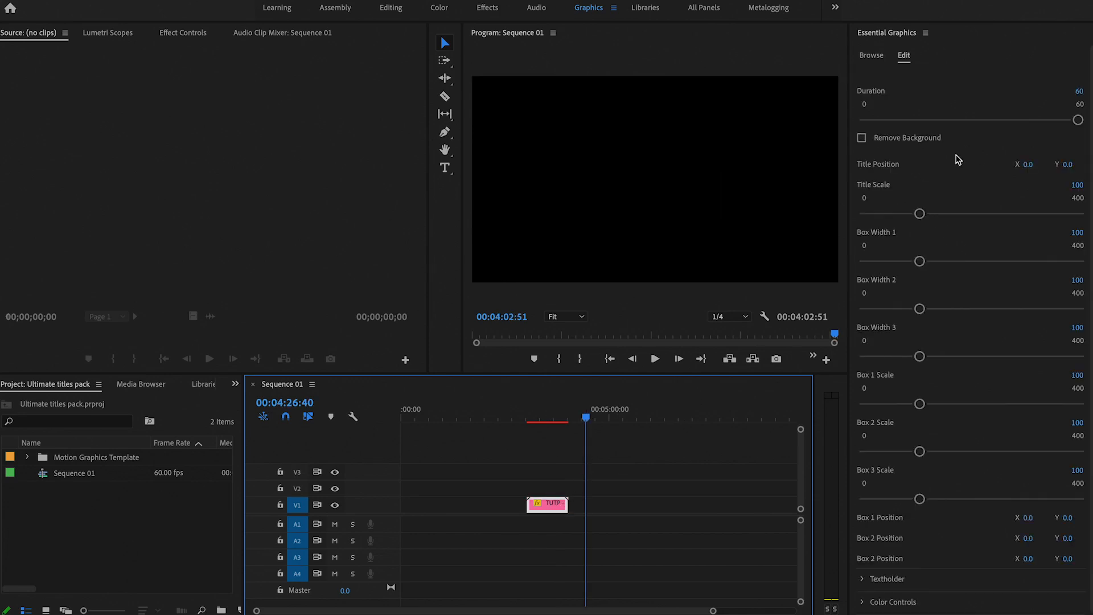
mouse_move(936, 419)
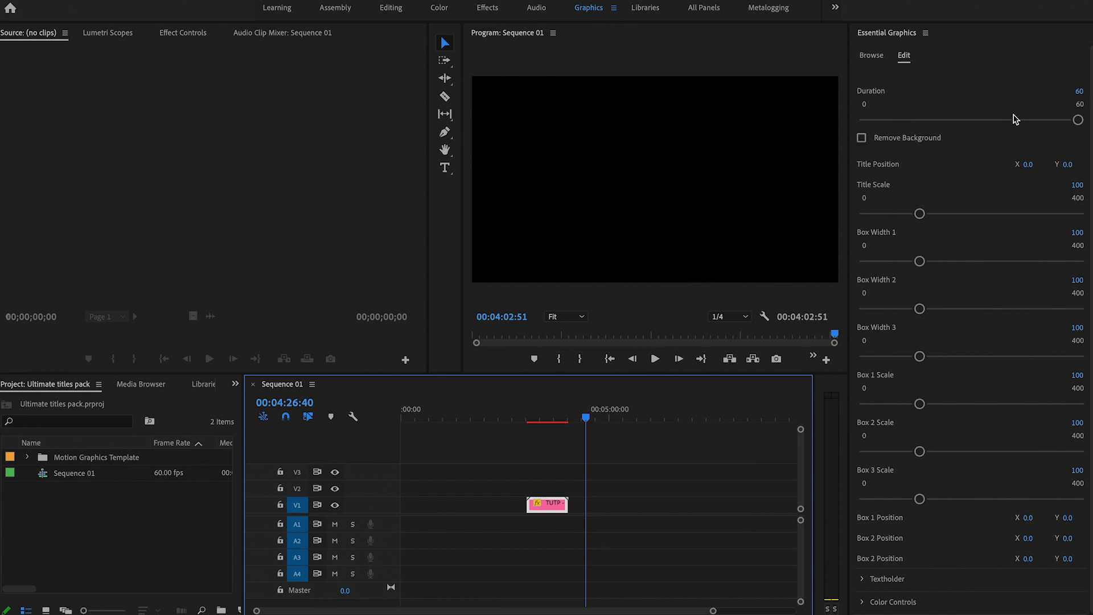
mouse_move(959, 118)
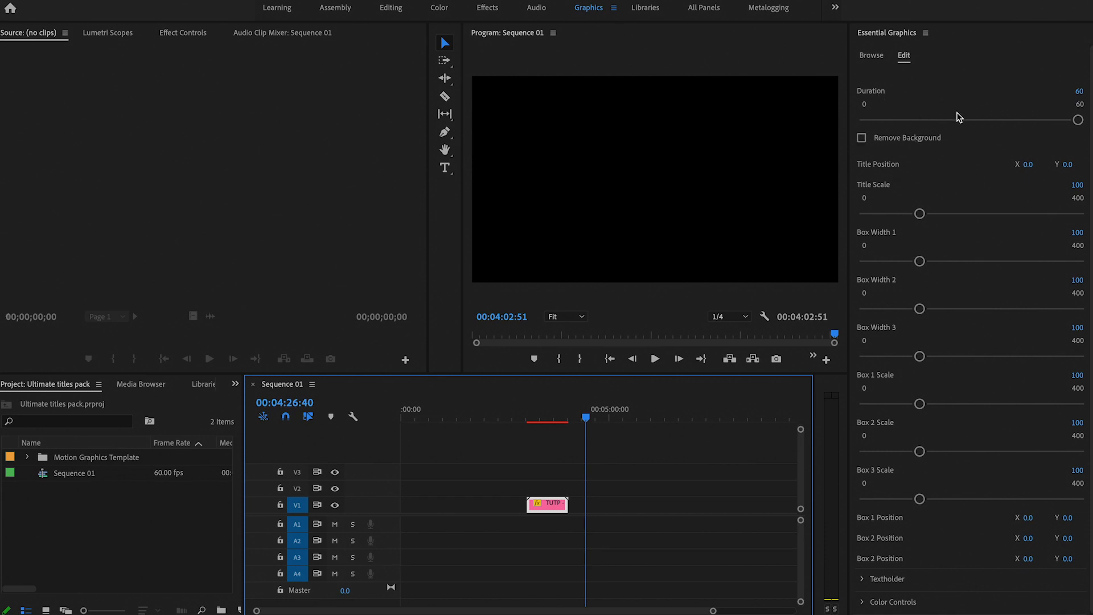
mouse_move(979, 130)
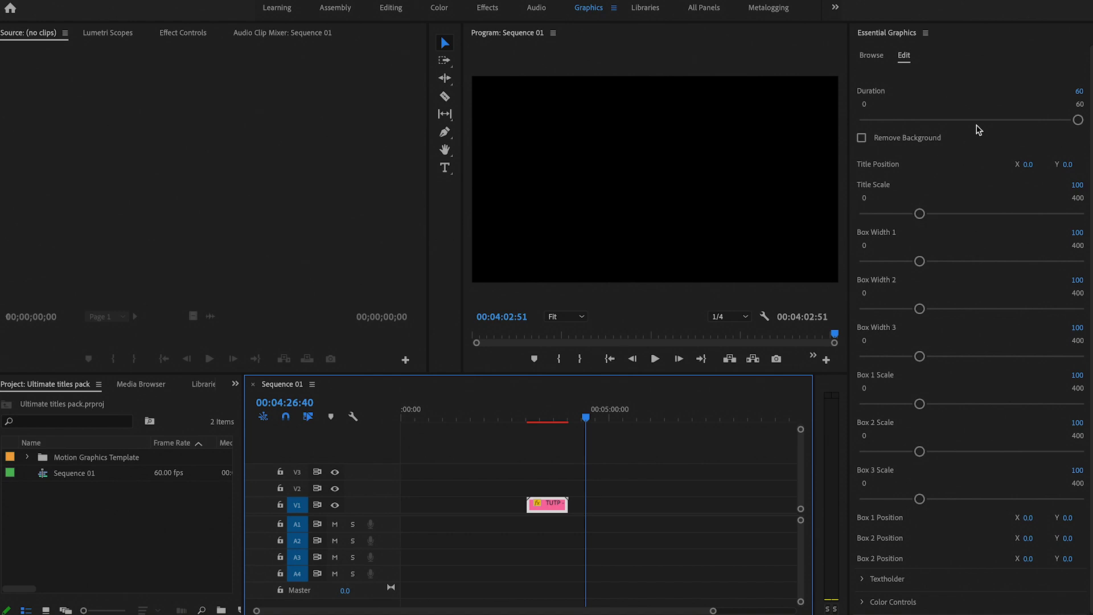
mouse_move(1078, 120)
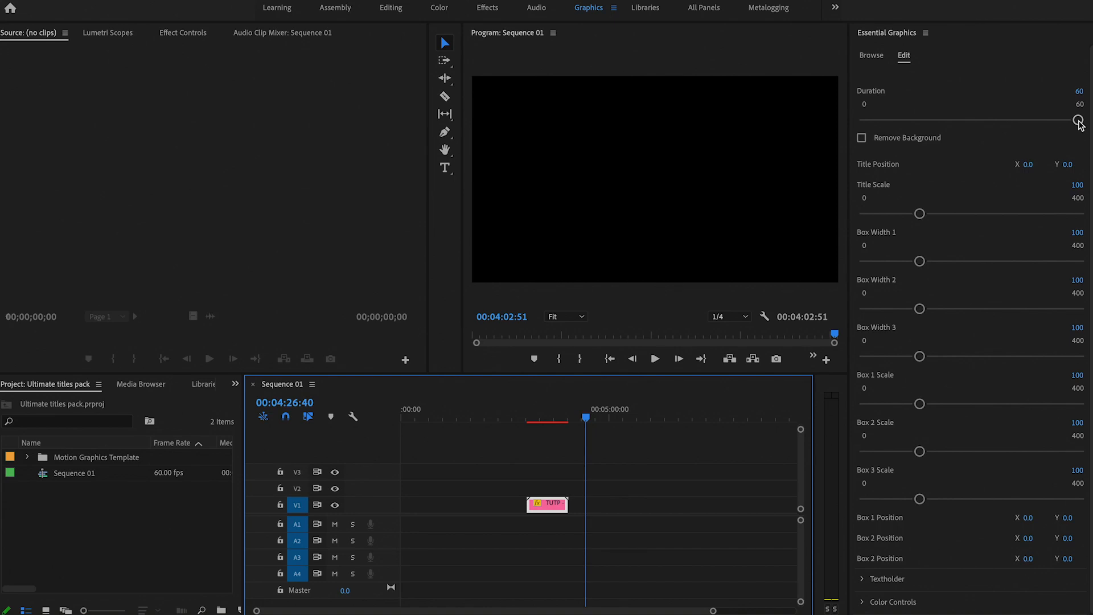
mouse_move(952, 200)
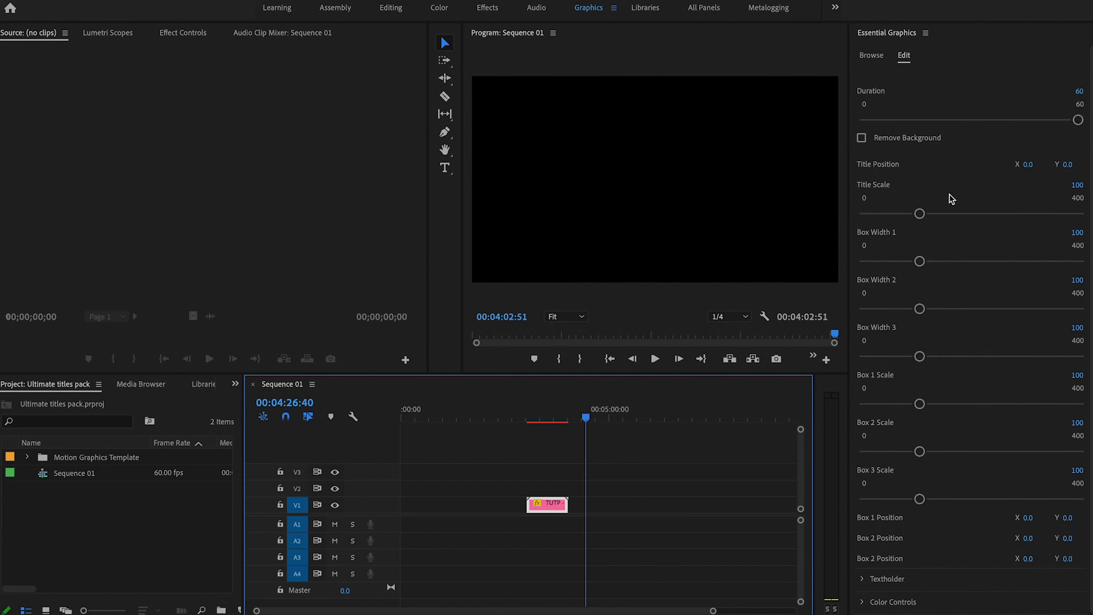
click(547, 418)
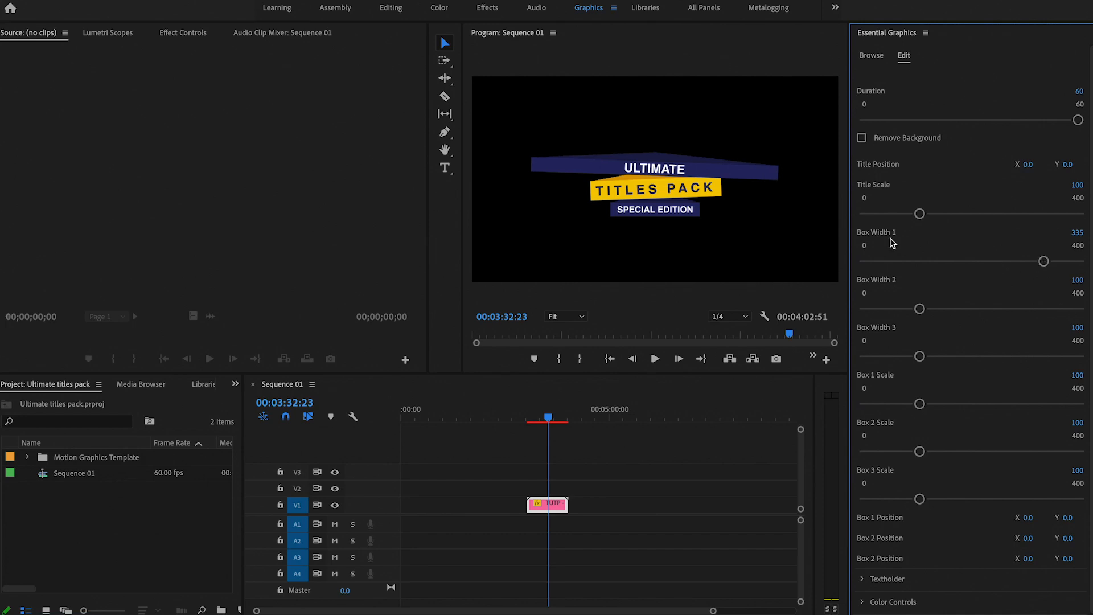
mouse_move(920, 308)
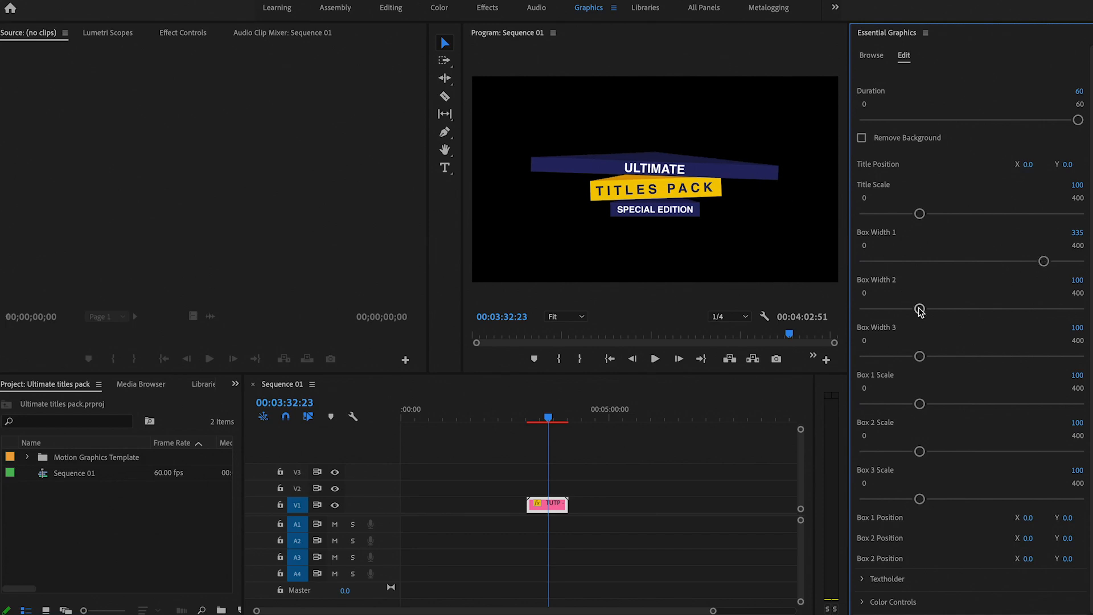
mouse_move(919, 365)
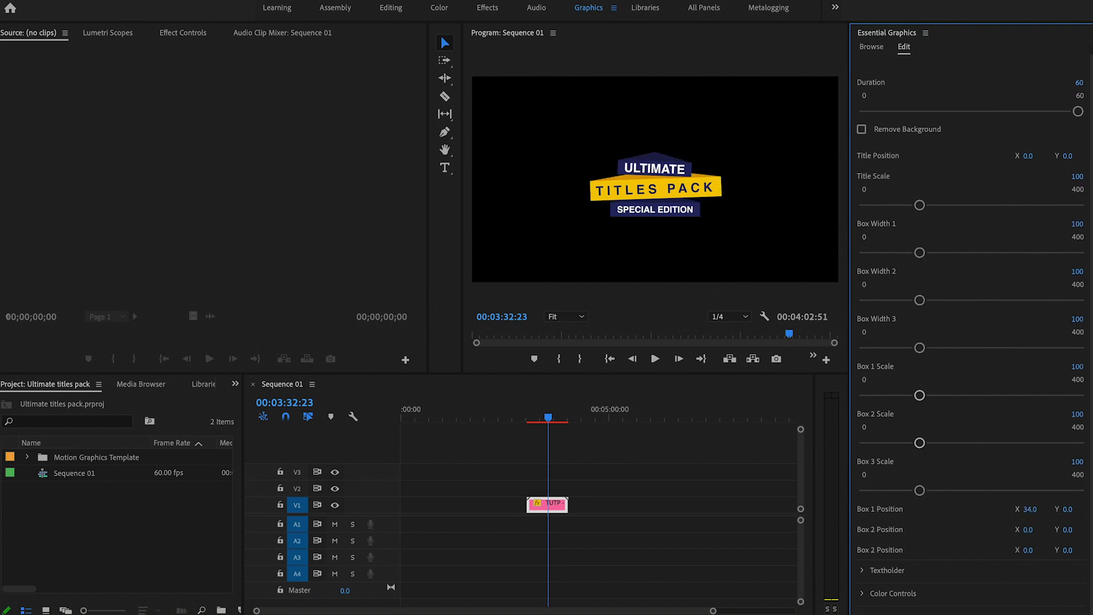
text(-68.0)
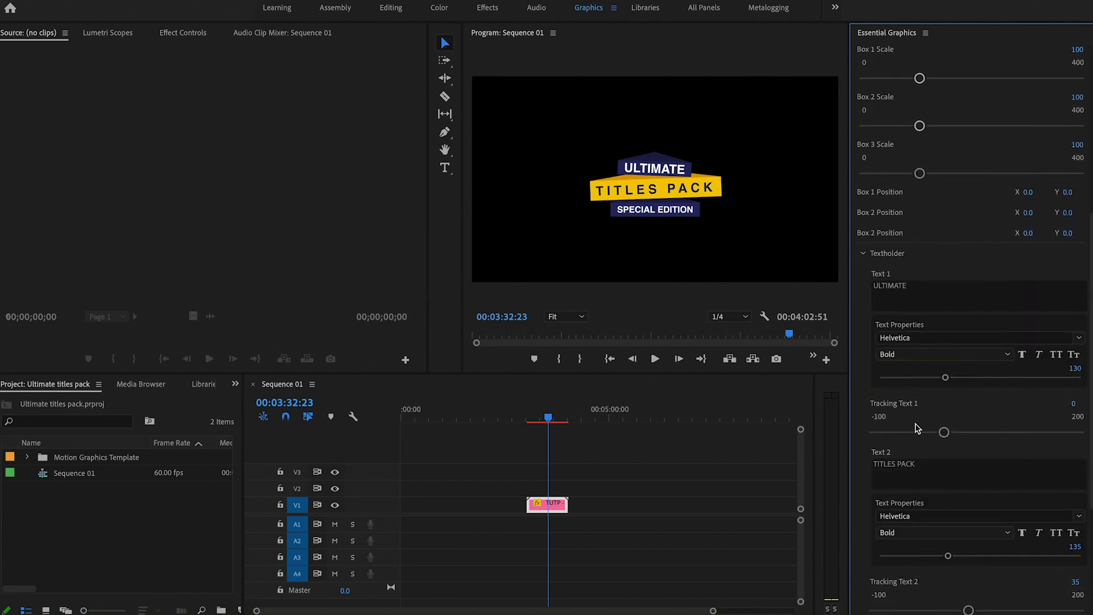
scroll(down, 3)
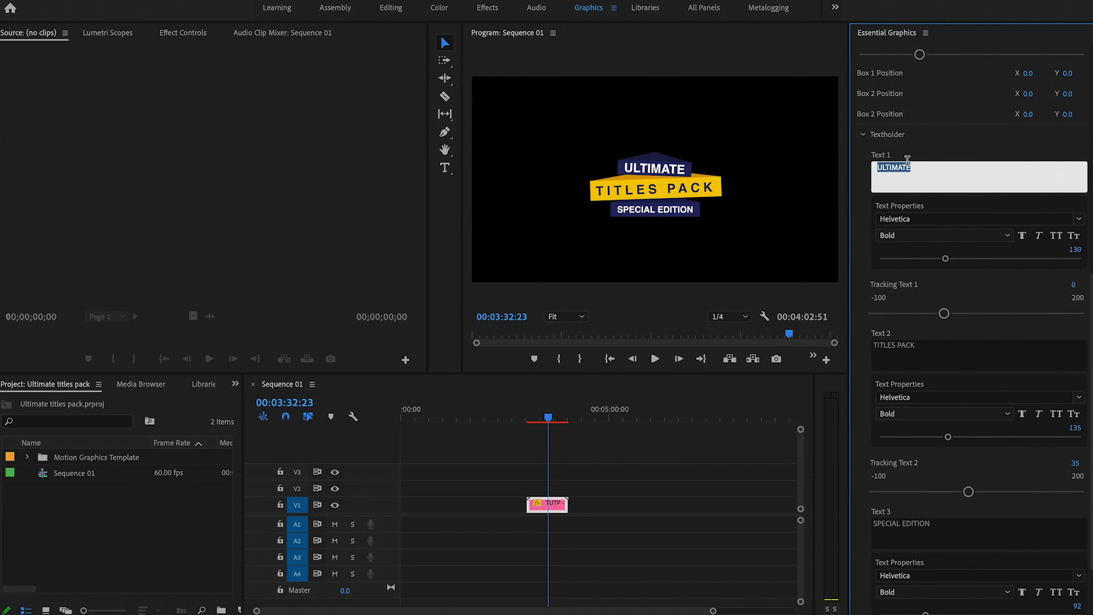
Enter My, Film and On Travel into the title's three text fields
text(My)
click(979, 532)
text(On T)
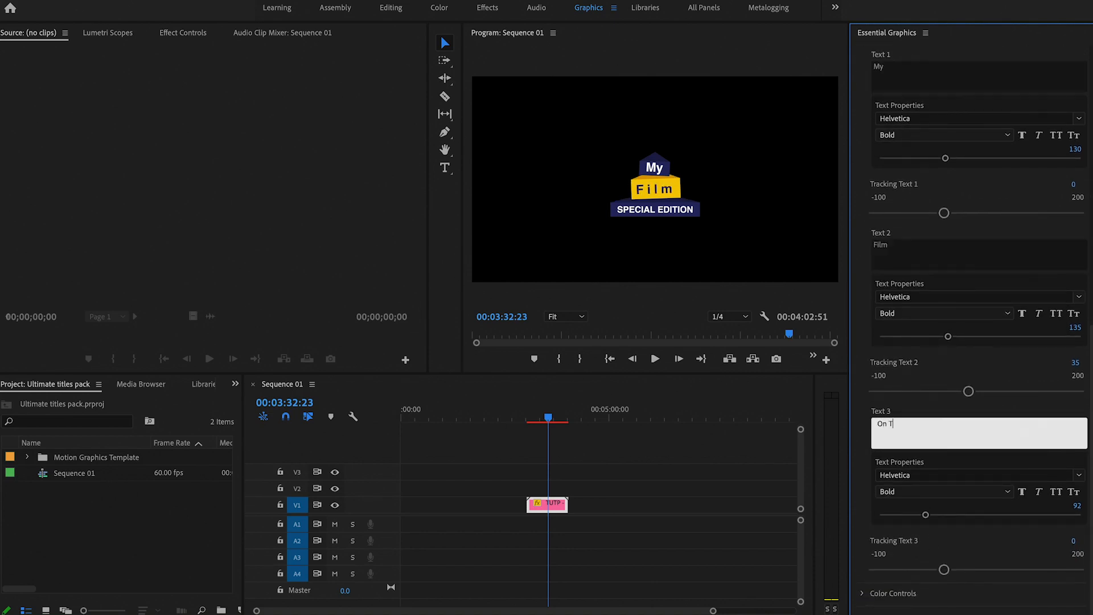
text(ravel)
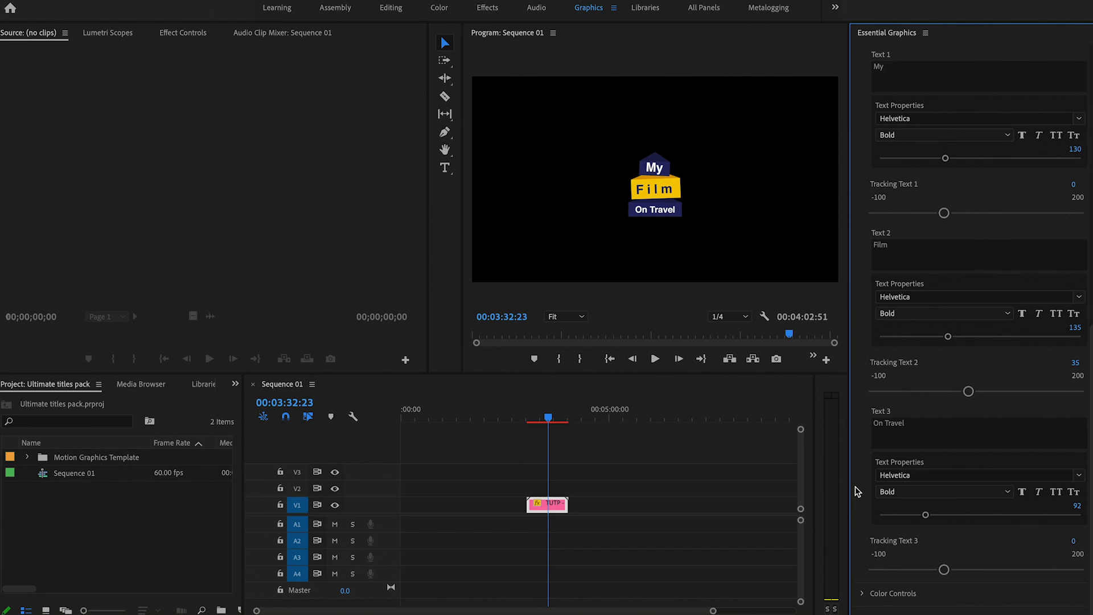
mouse_move(1005, 468)
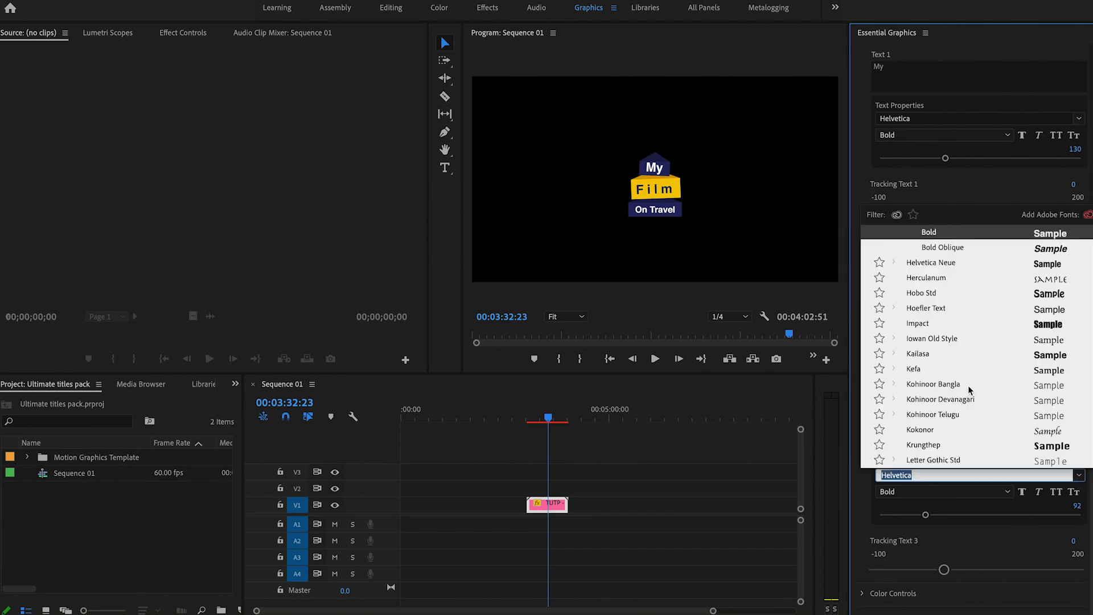
Scroll the Essential Graphics properties and expand Color Controls
scroll(down, 3)
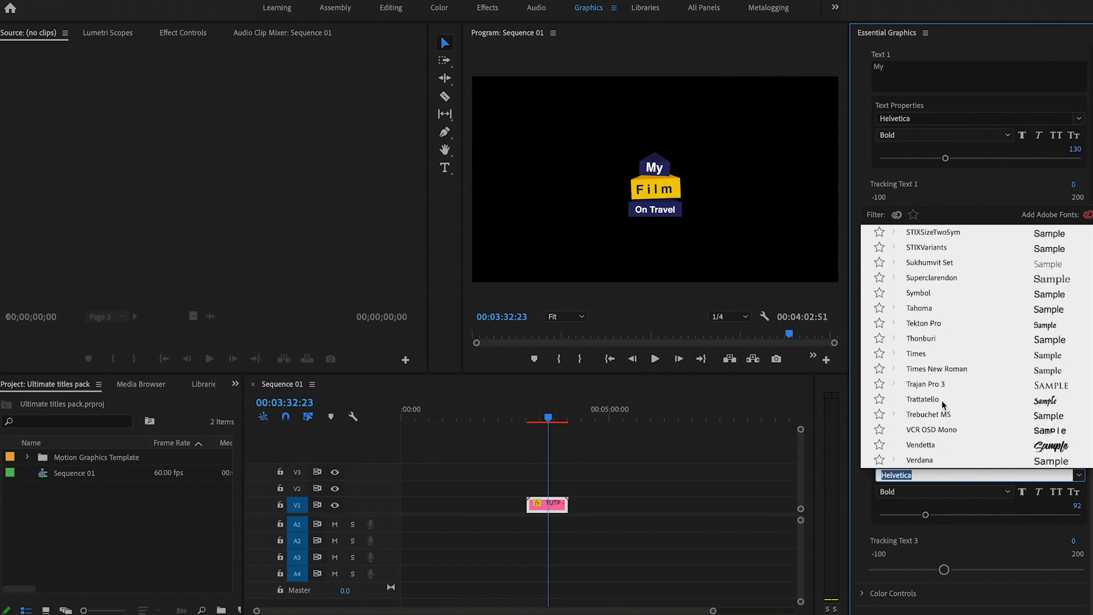
scroll(up, 3)
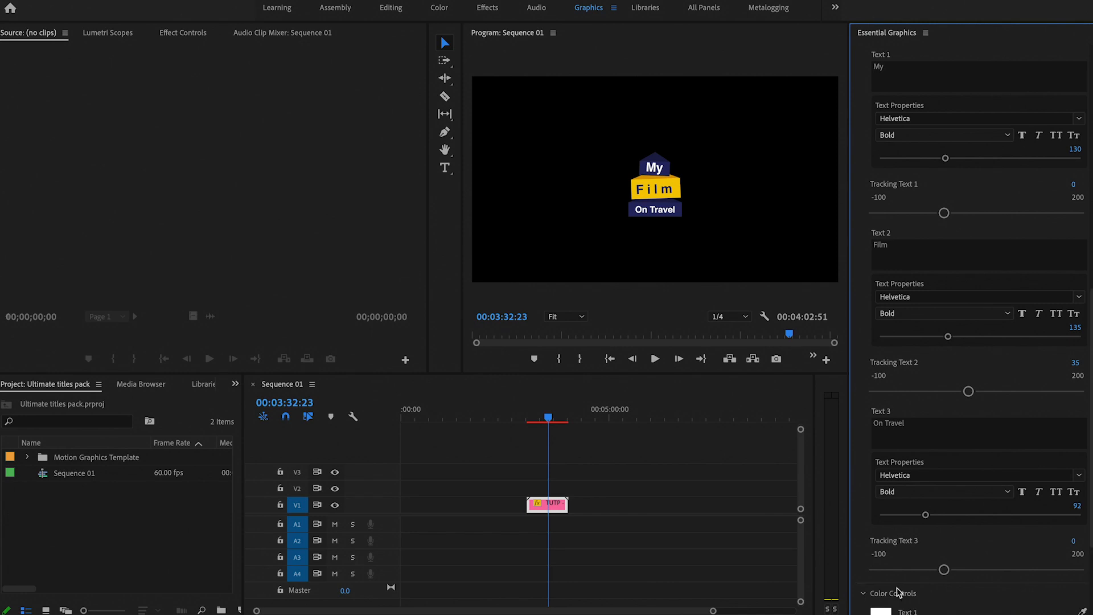
scroll(down, 3)
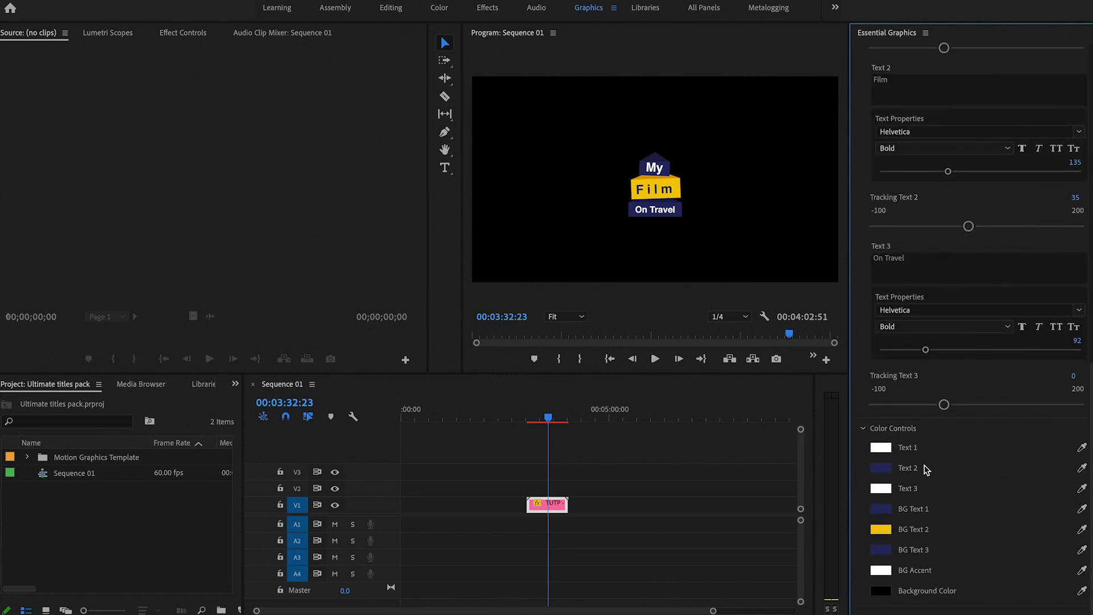
click(881, 448)
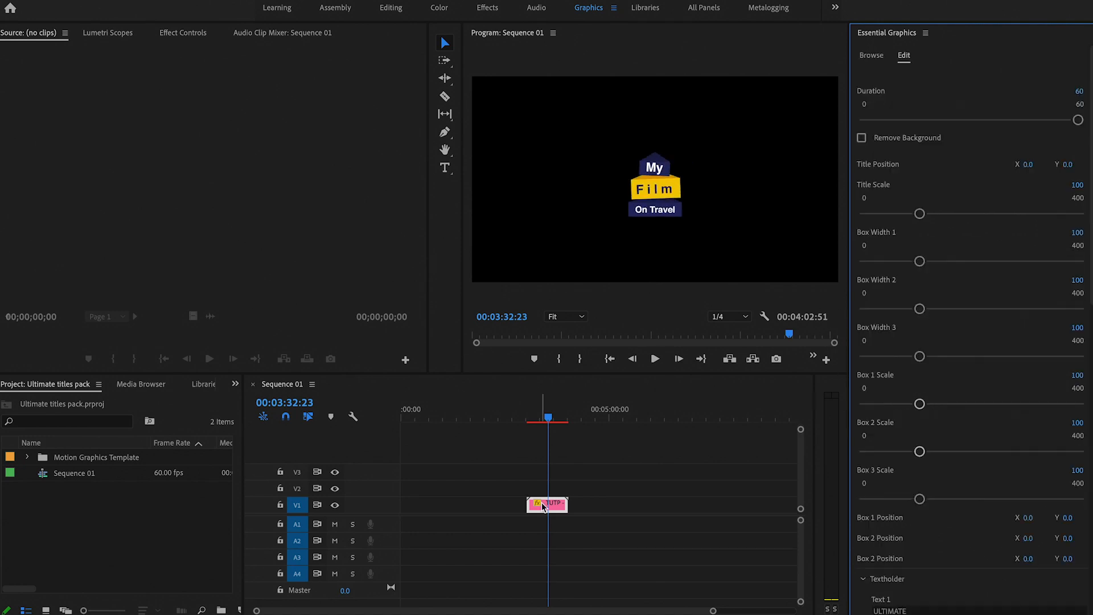
Select the TUTP Minimal 11 title and tick Remove Background in Essential Graphics
click(870, 56)
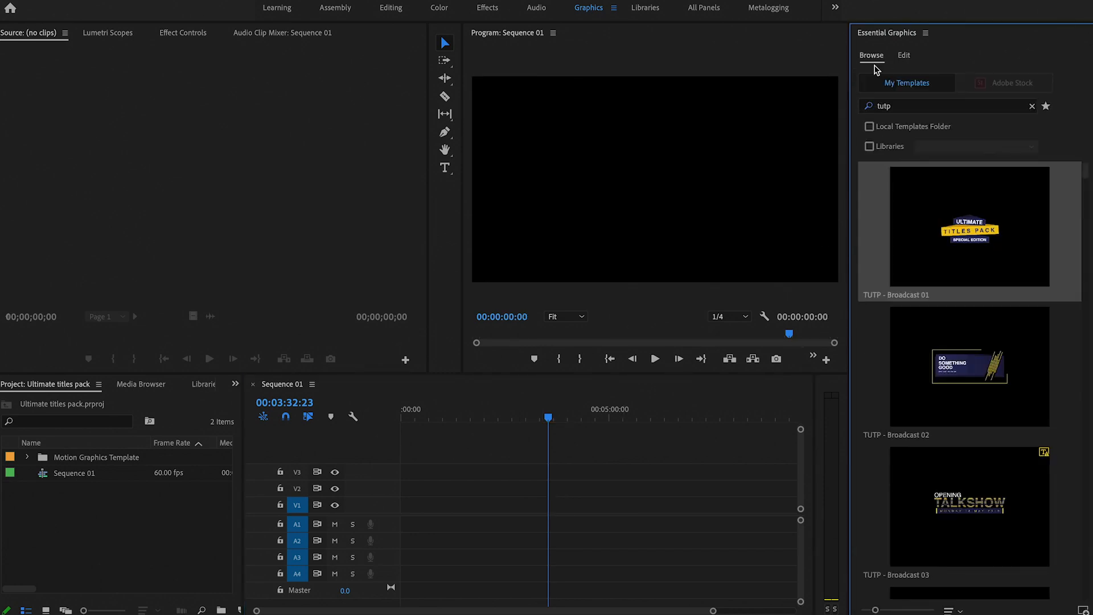
scroll(down, 3)
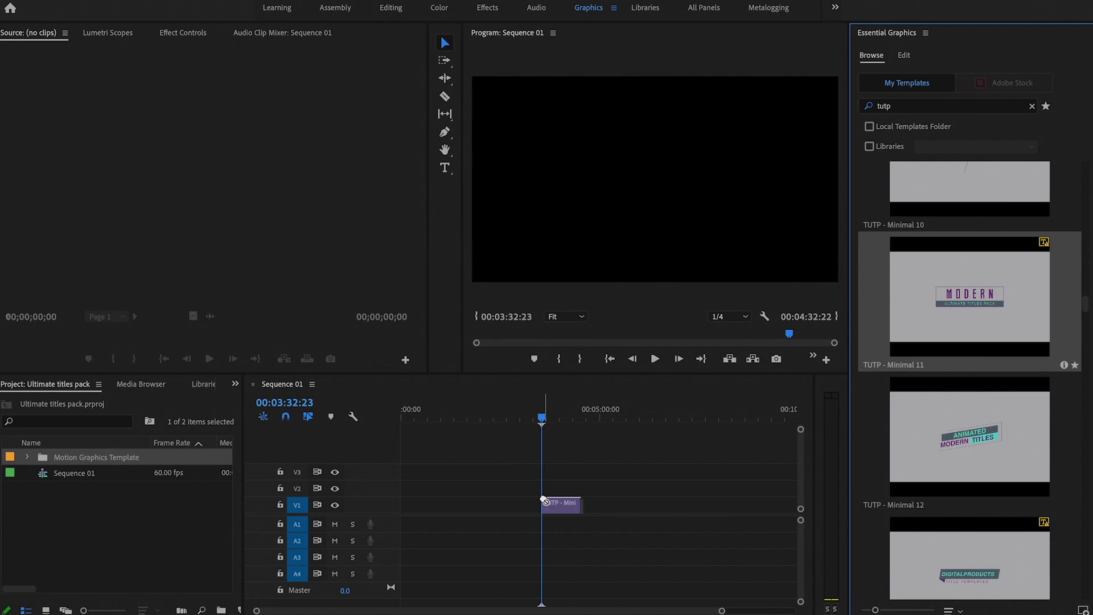
click(559, 504)
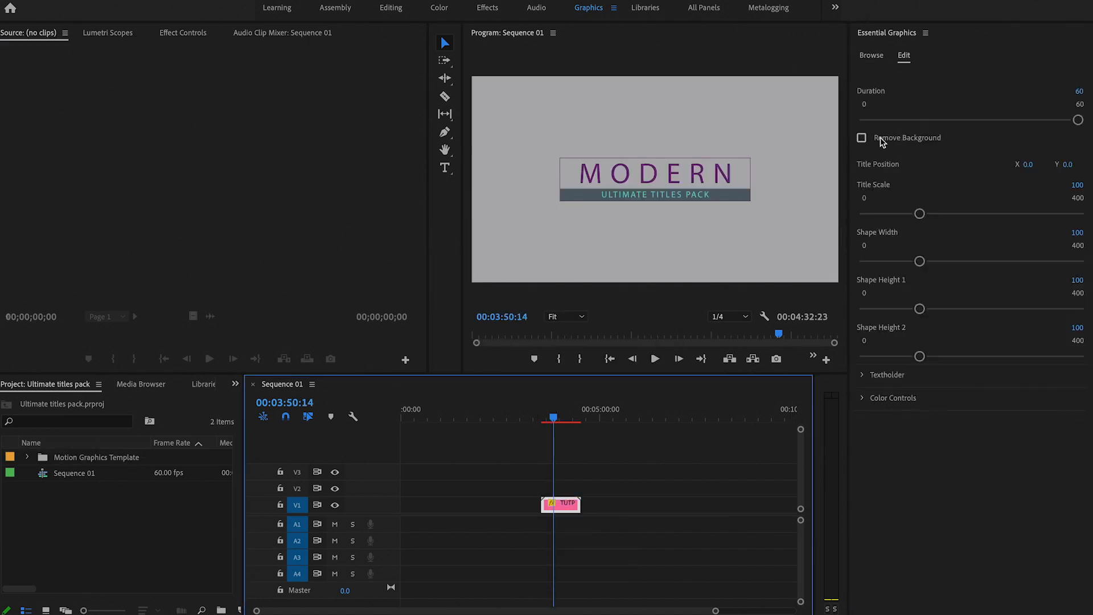
click(862, 138)
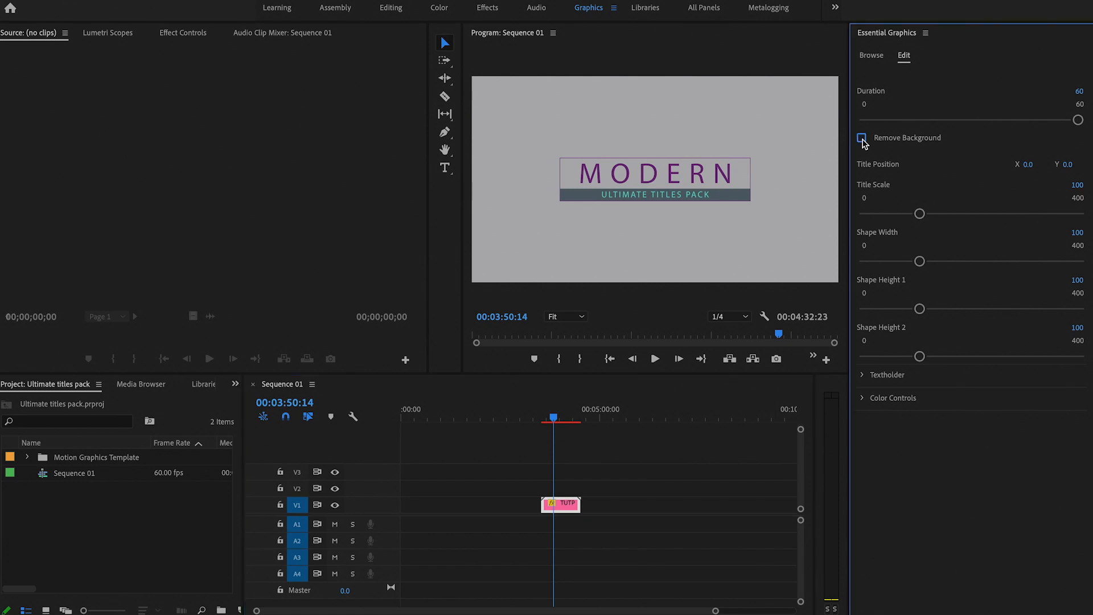
click(862, 137)
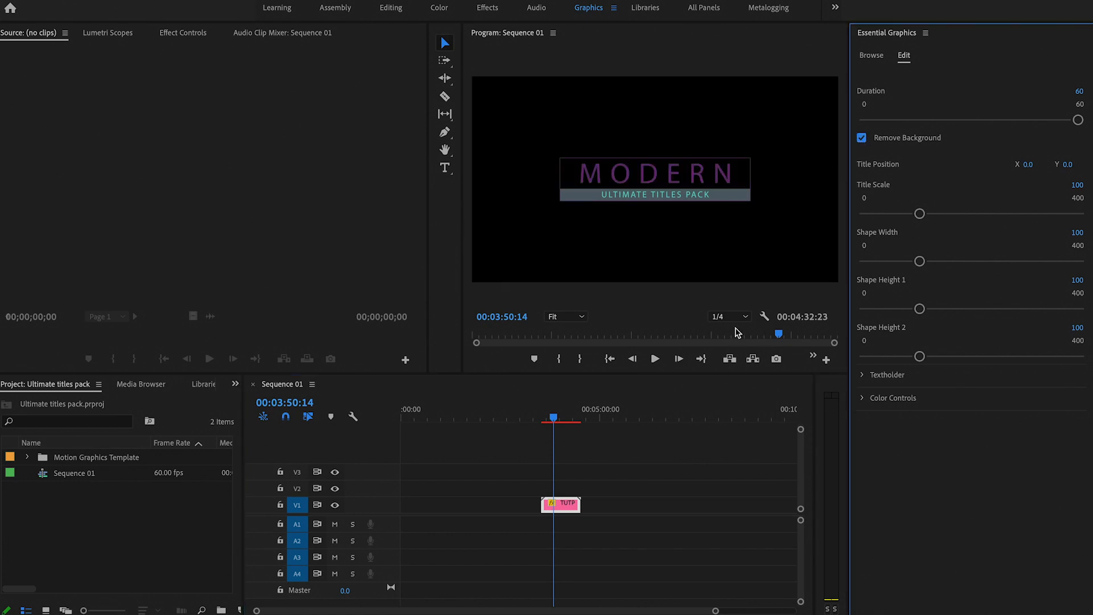
click(183, 32)
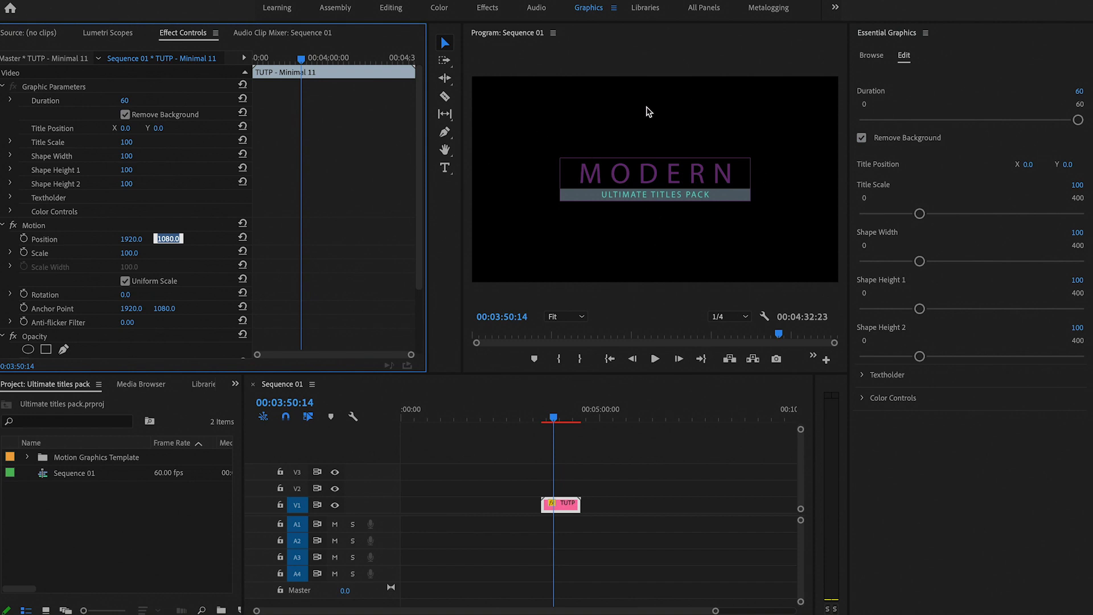
mouse_move(818, 232)
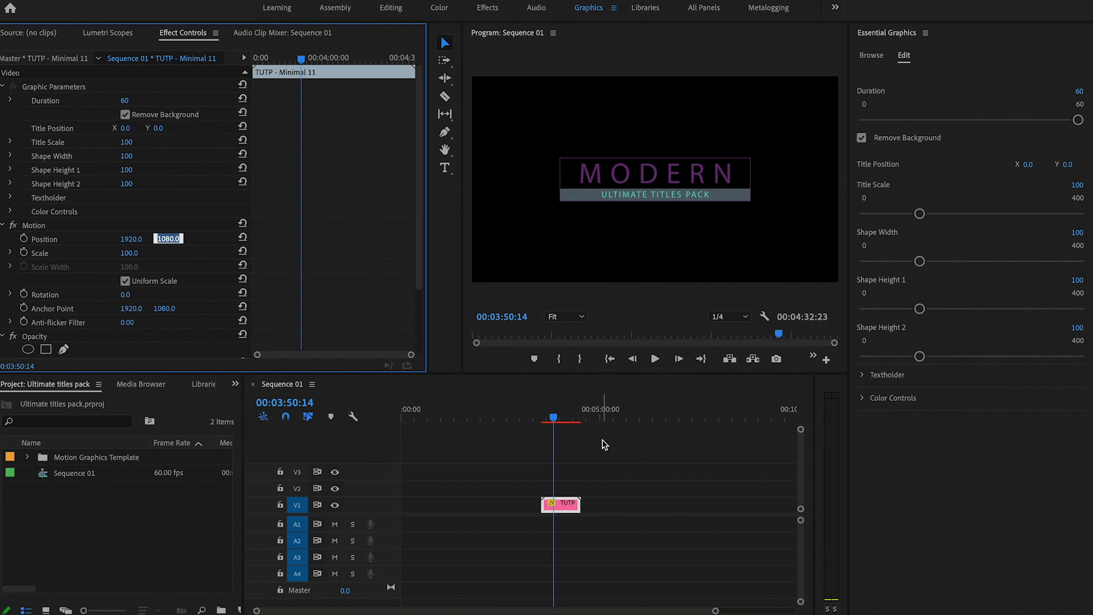
mouse_move(940, 230)
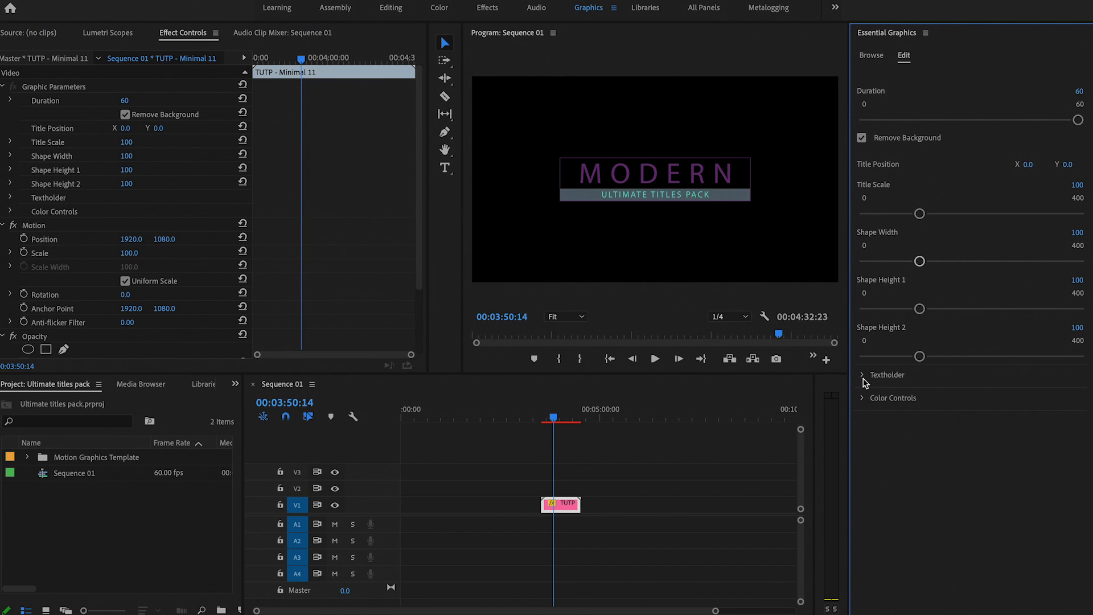
Expand Textholder and type Ryan Visions into the first text field
click(863, 375)
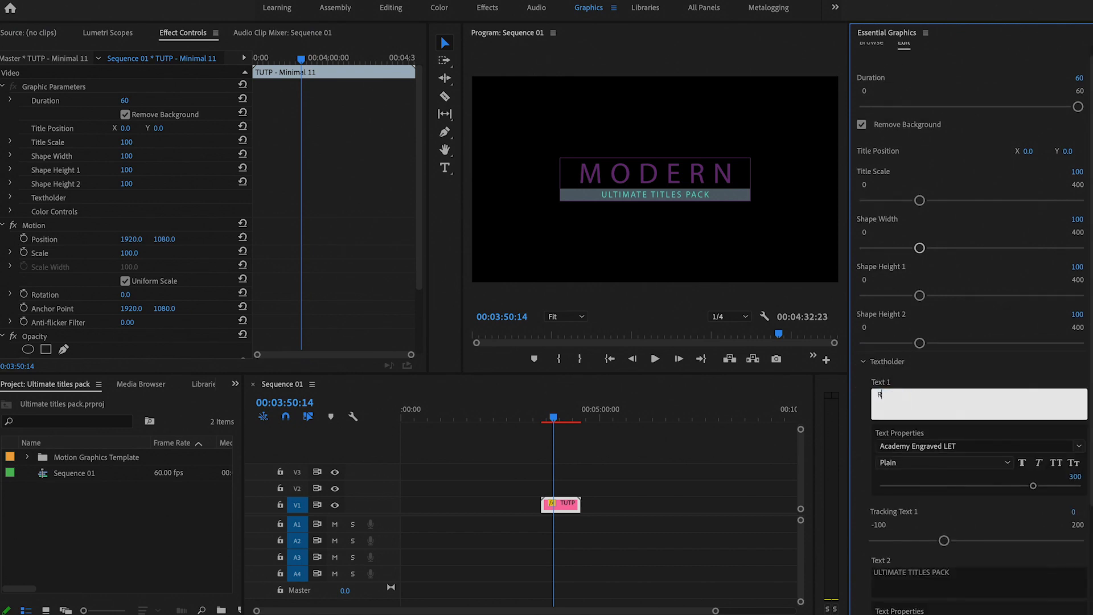
text(RyanVi)
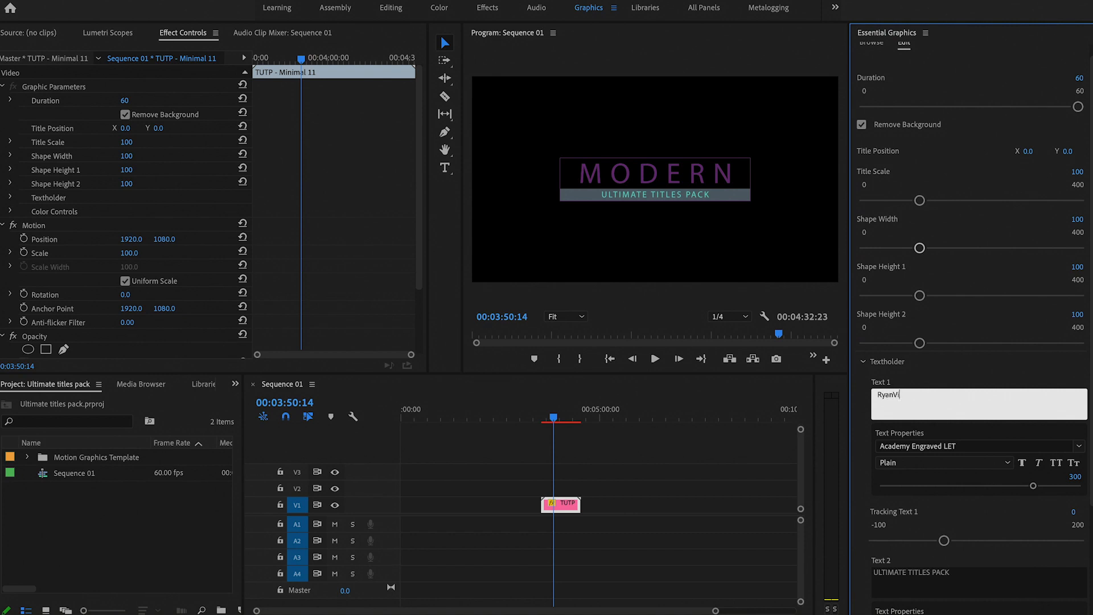
text(sions)
click(980, 581)
text(Transition Pack)
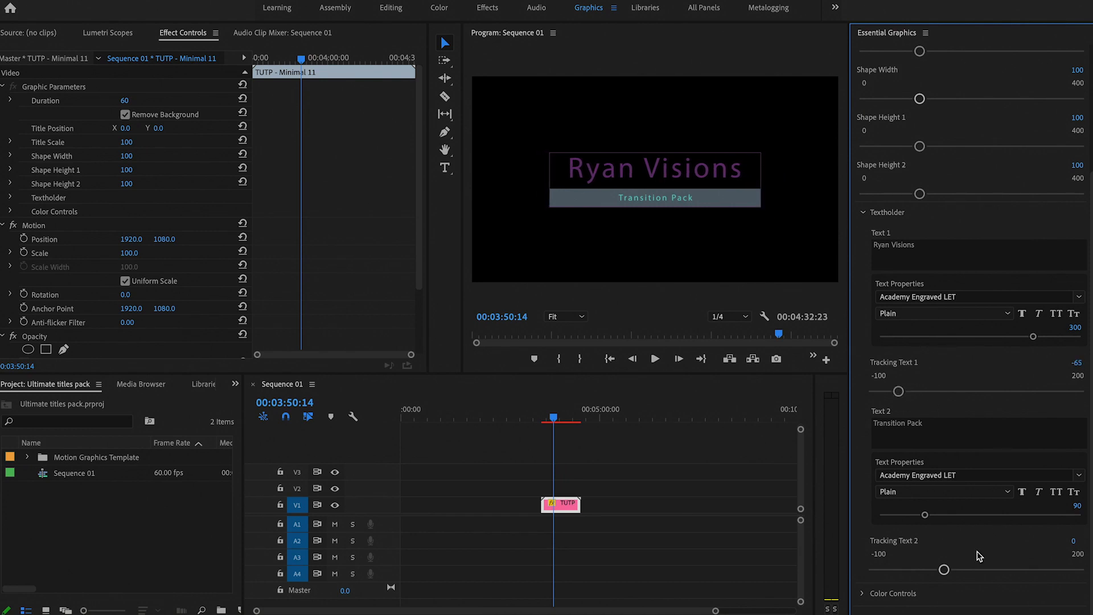
Colour 'Ryan Visions' dark blue, and 'Transition Pack' and Shape 1 white
scroll(down, 3)
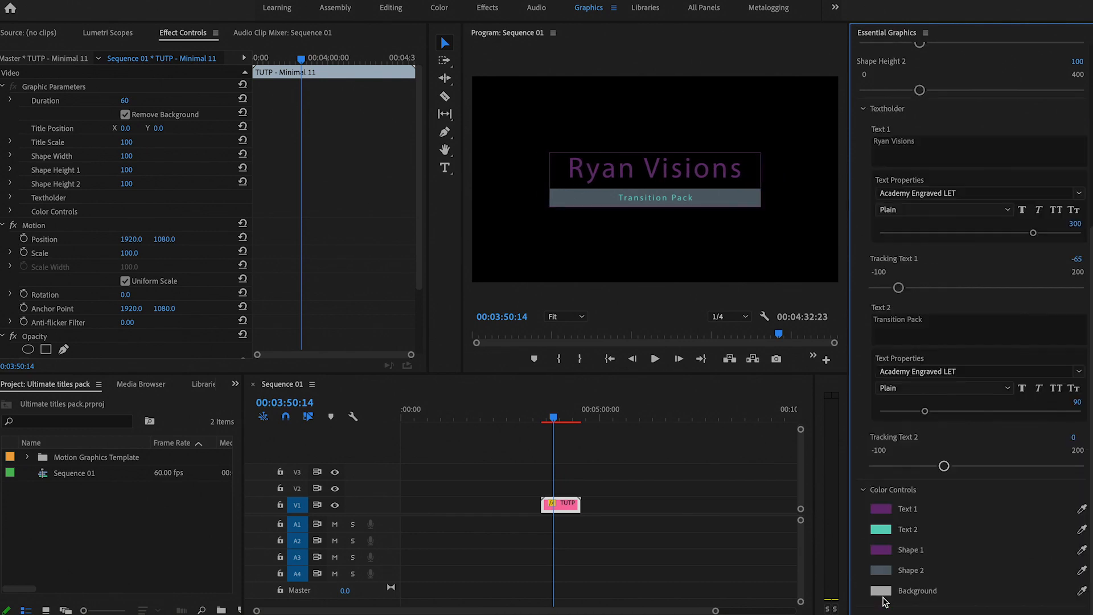
click(881, 509)
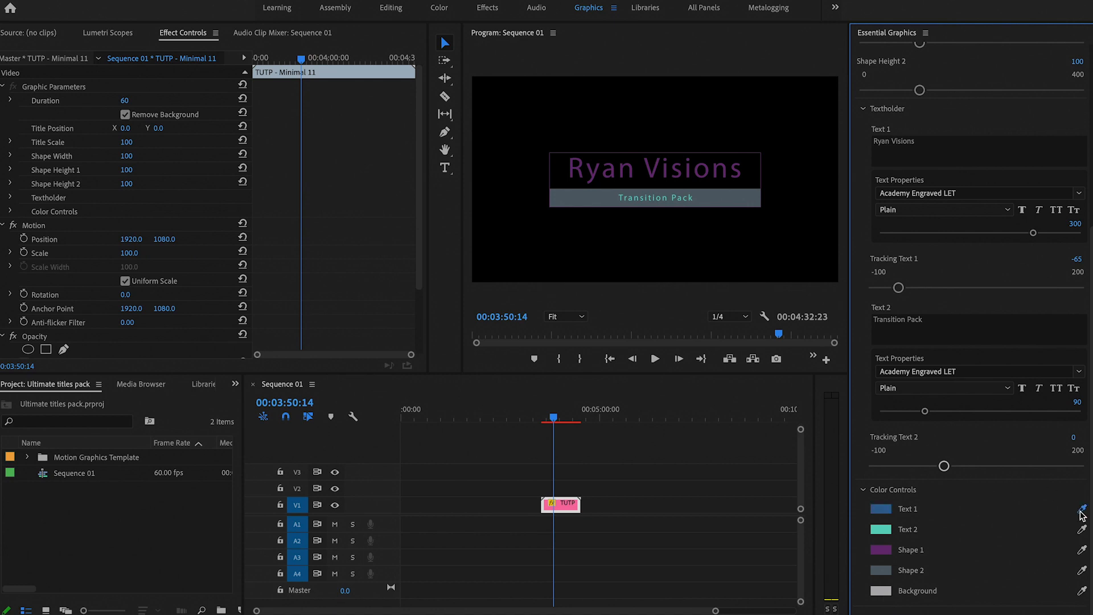
mouse_move(739, 253)
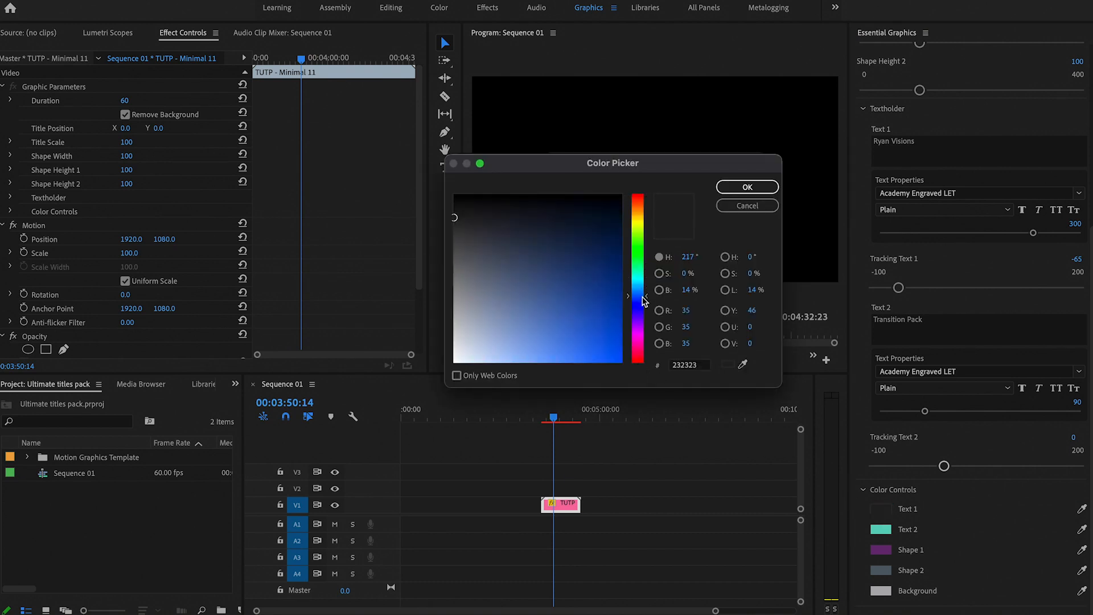
click(598, 282)
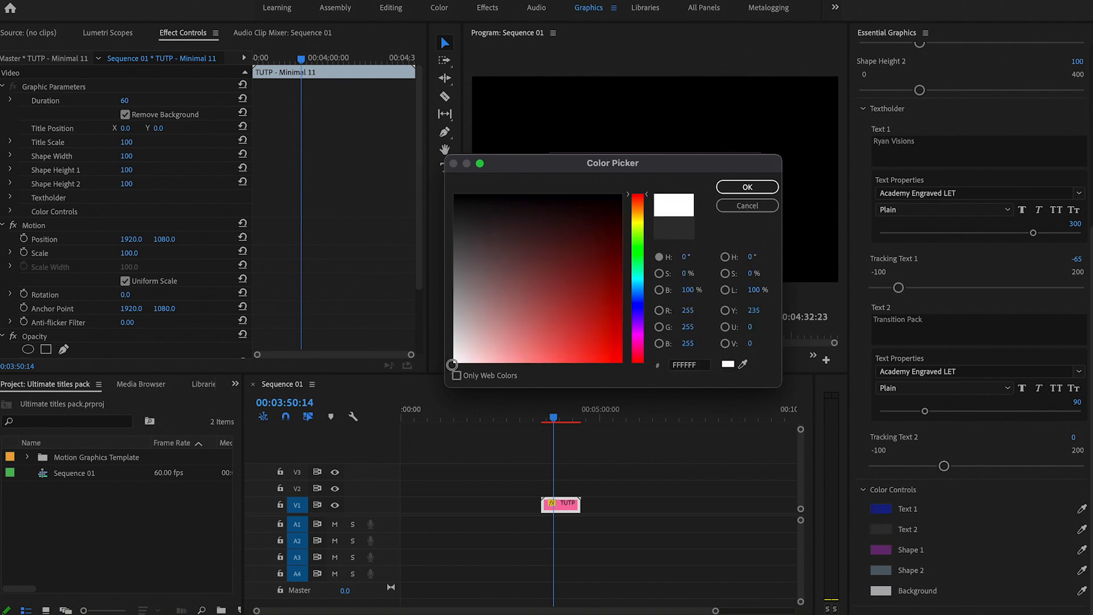
click(747, 187)
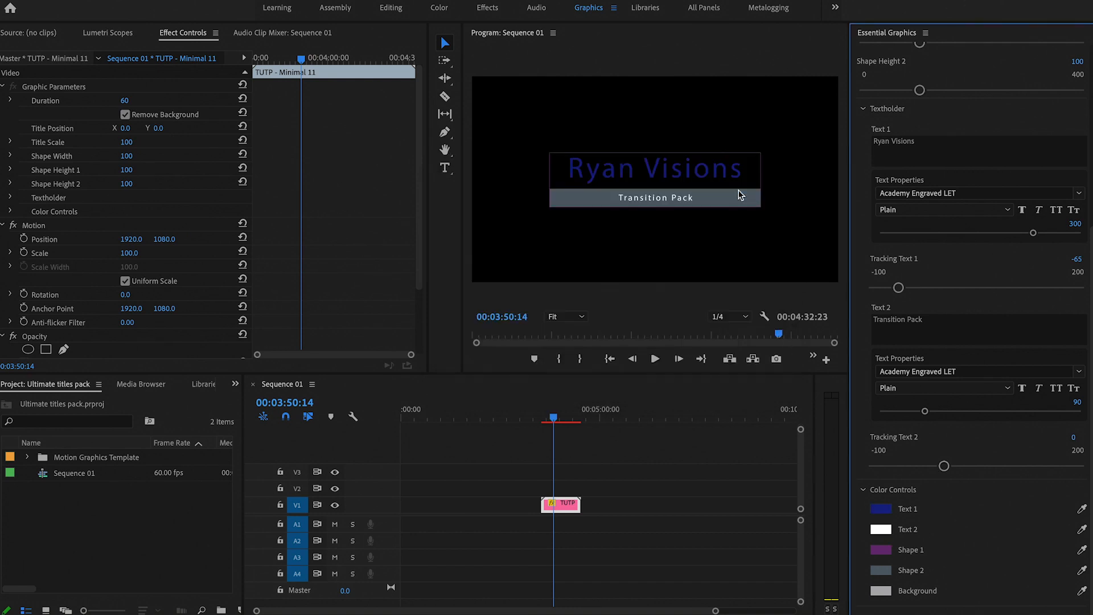
mouse_move(978, 545)
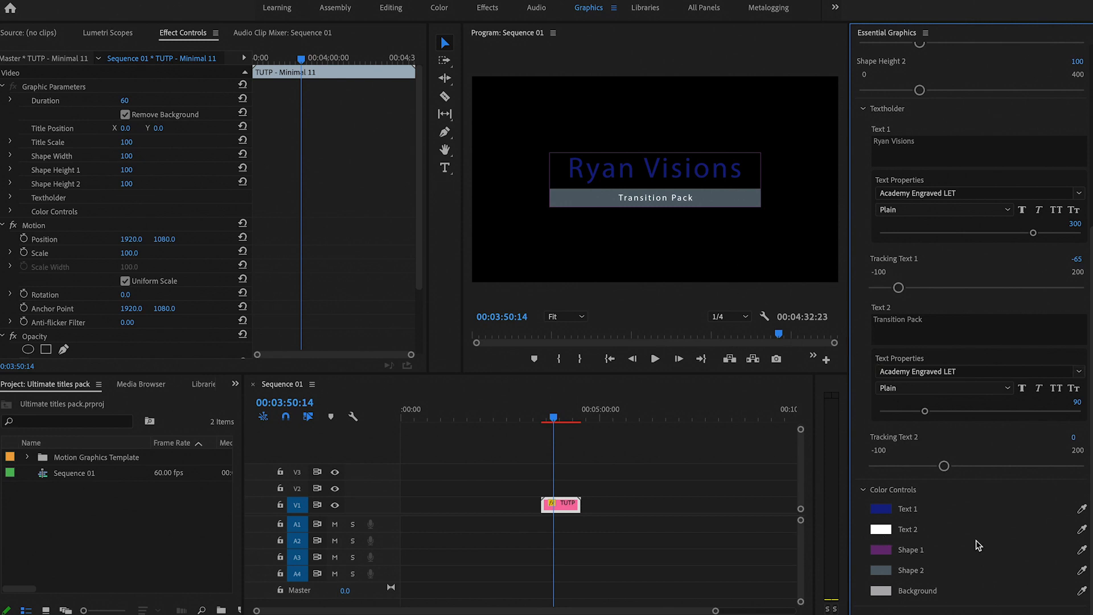
mouse_move(551, 168)
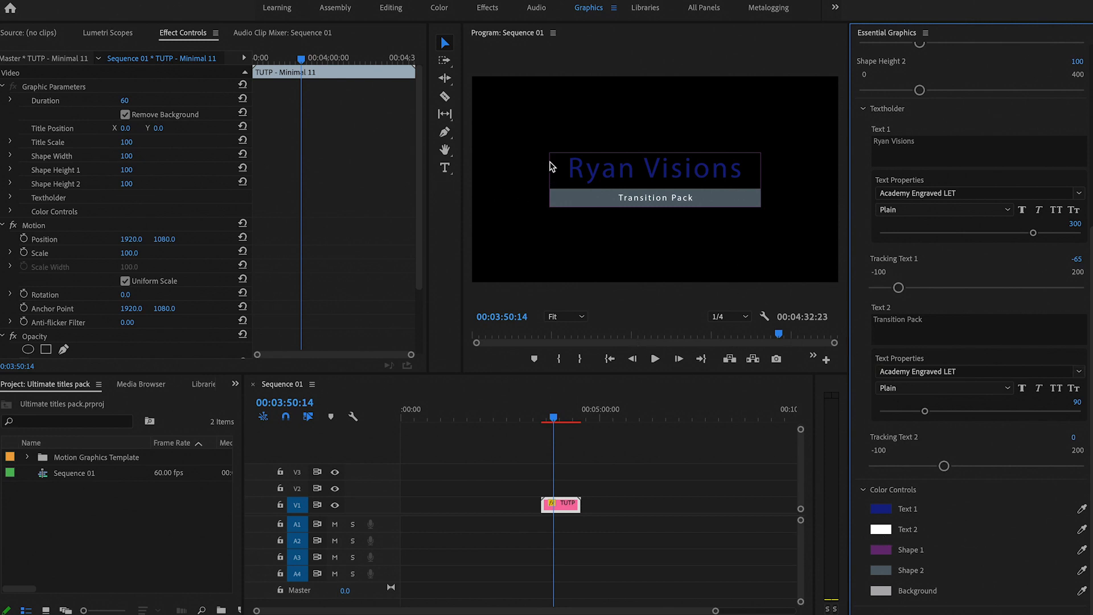
mouse_move(898, 571)
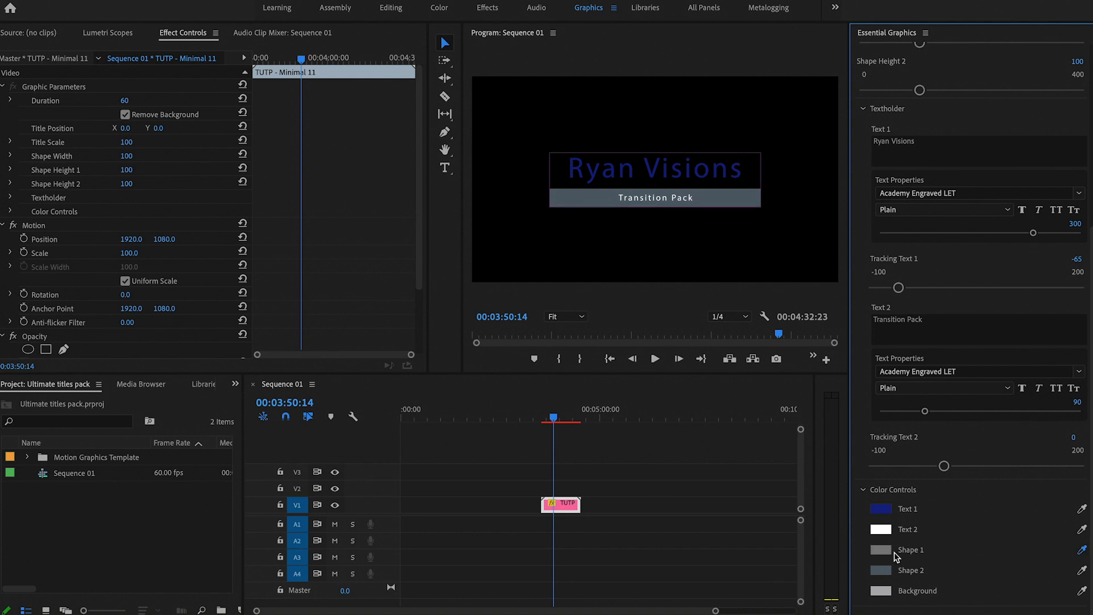
click(881, 550)
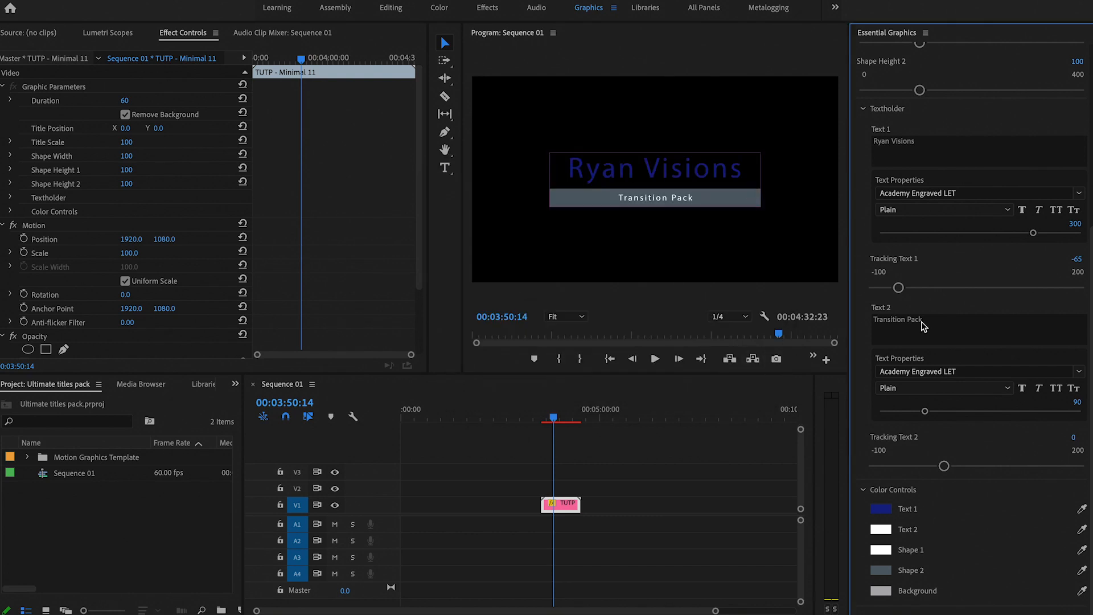
mouse_move(887, 569)
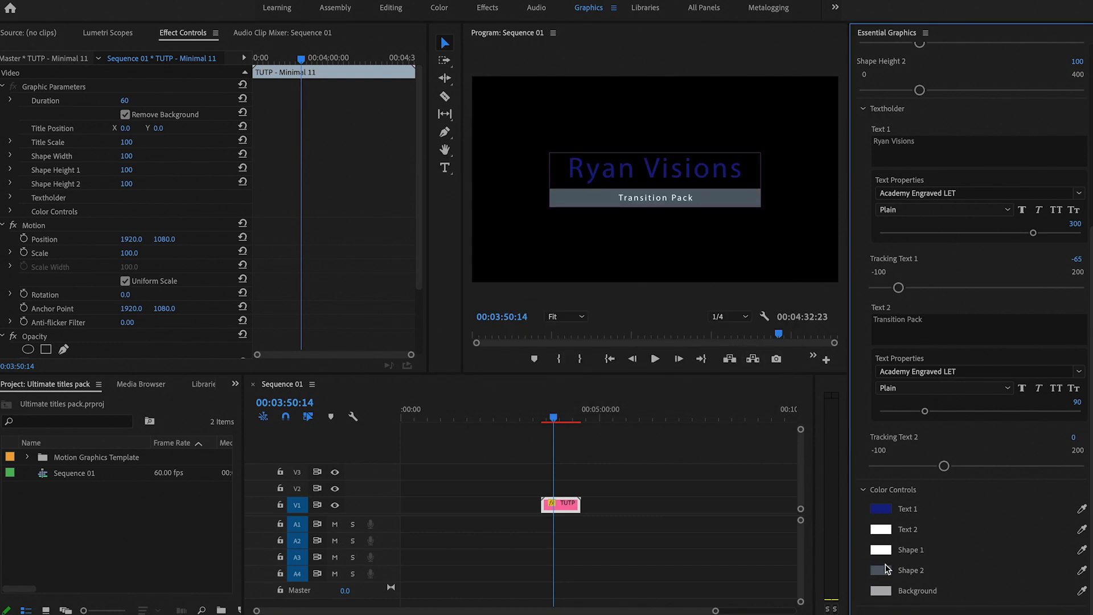
mouse_move(584, 203)
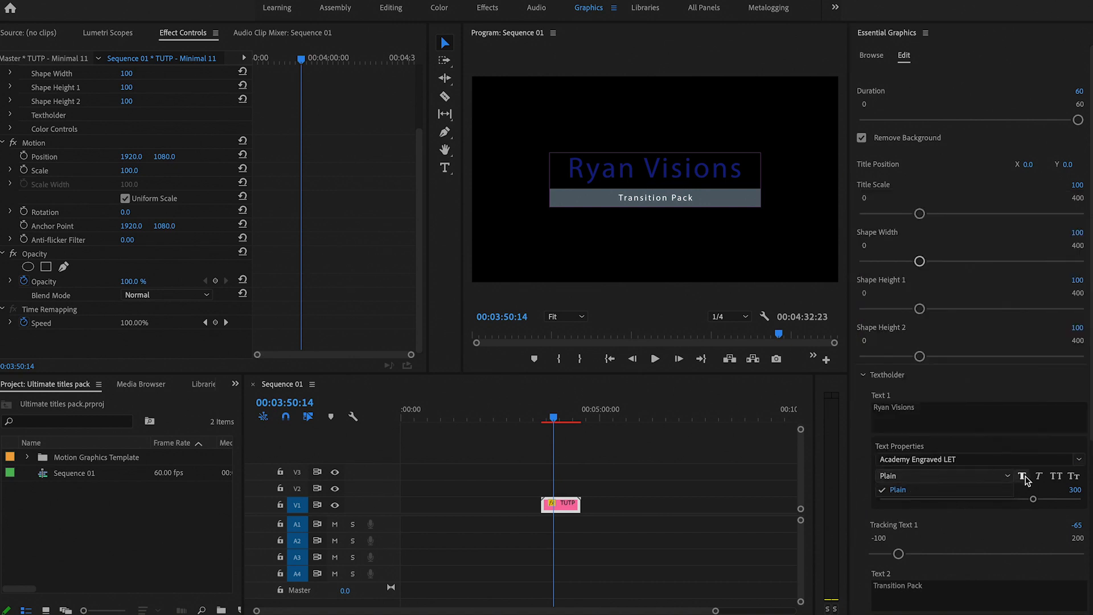
mouse_move(1074, 481)
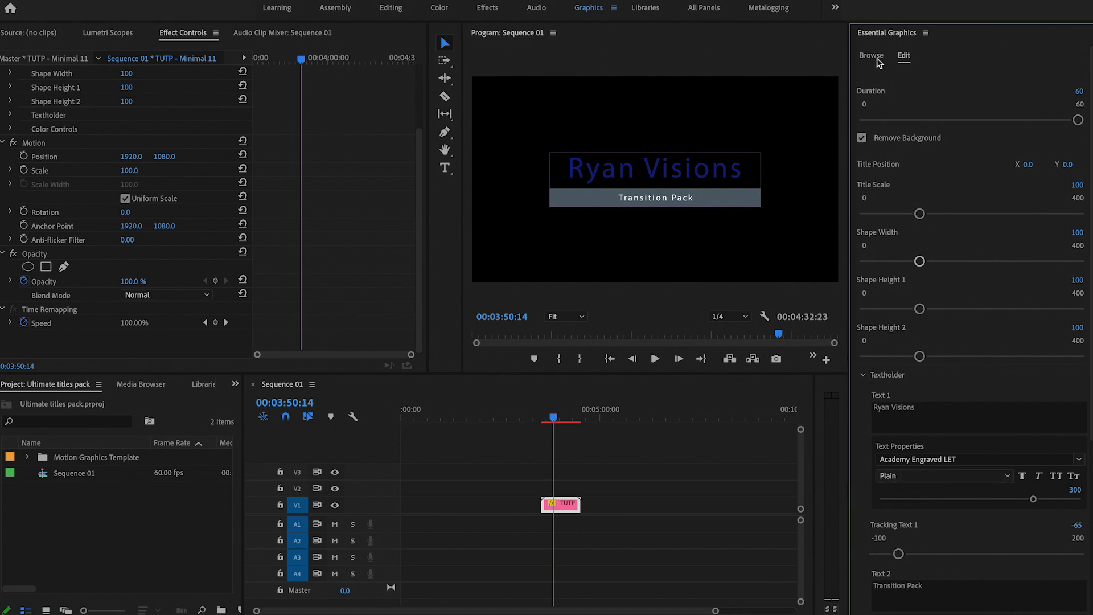
click(871, 56)
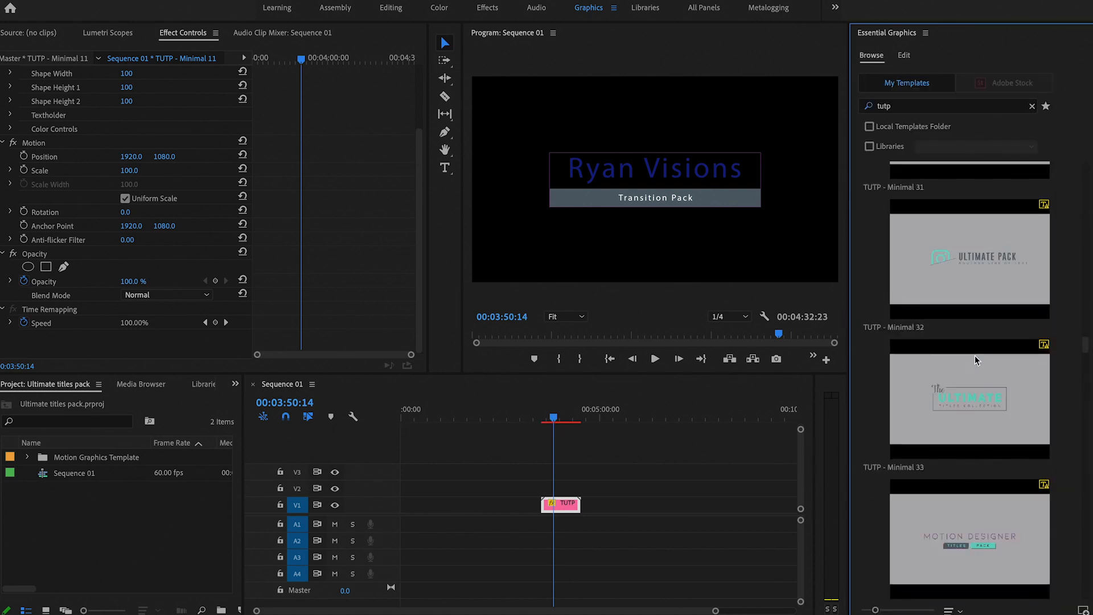
scroll(down, 3)
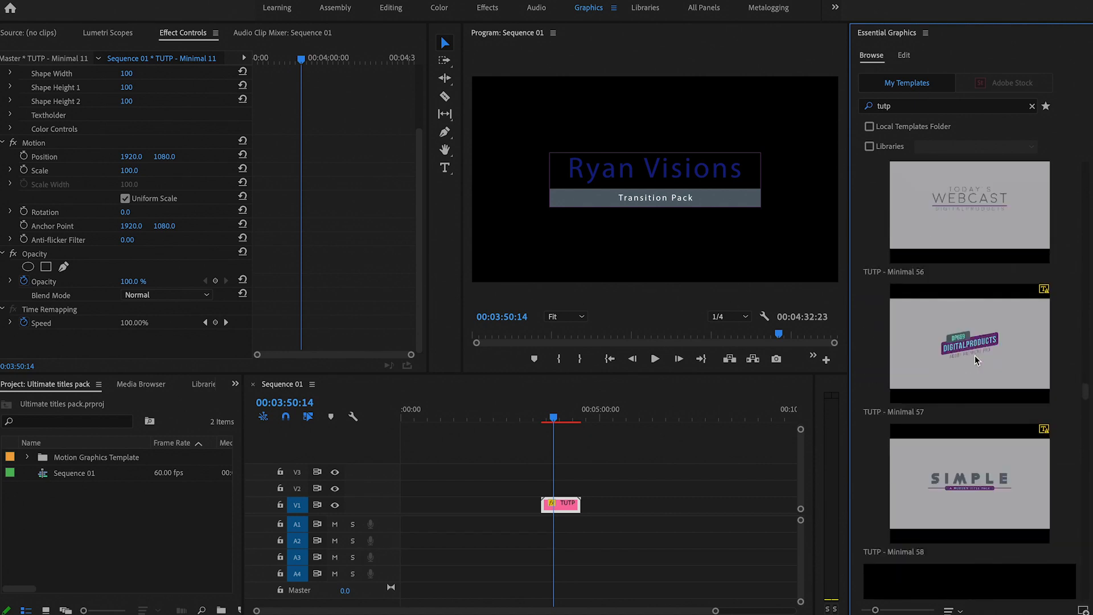
scroll(down, 3)
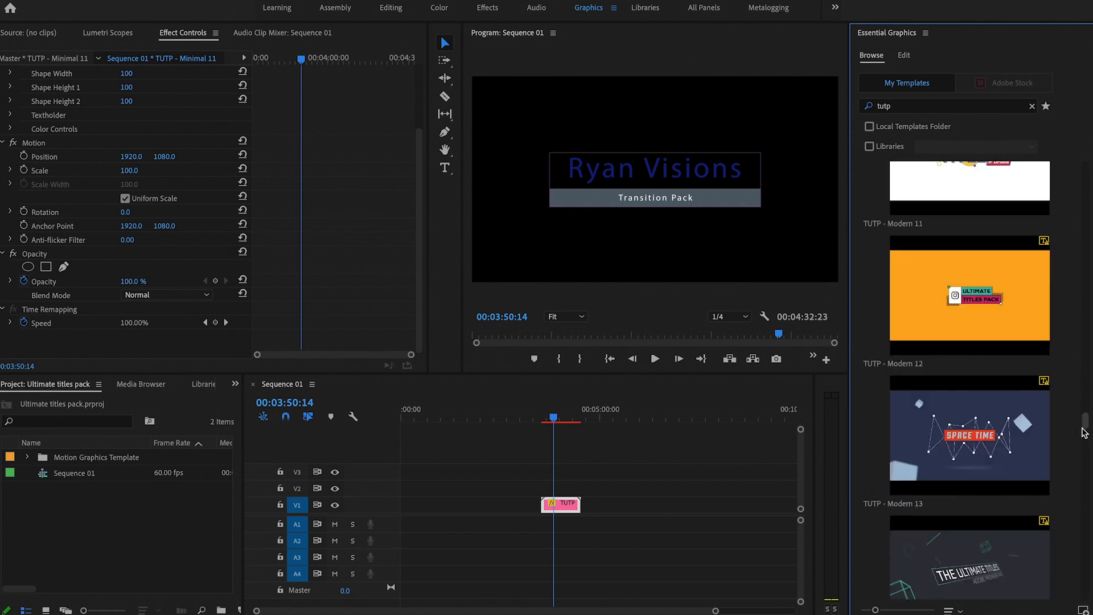
click(904, 55)
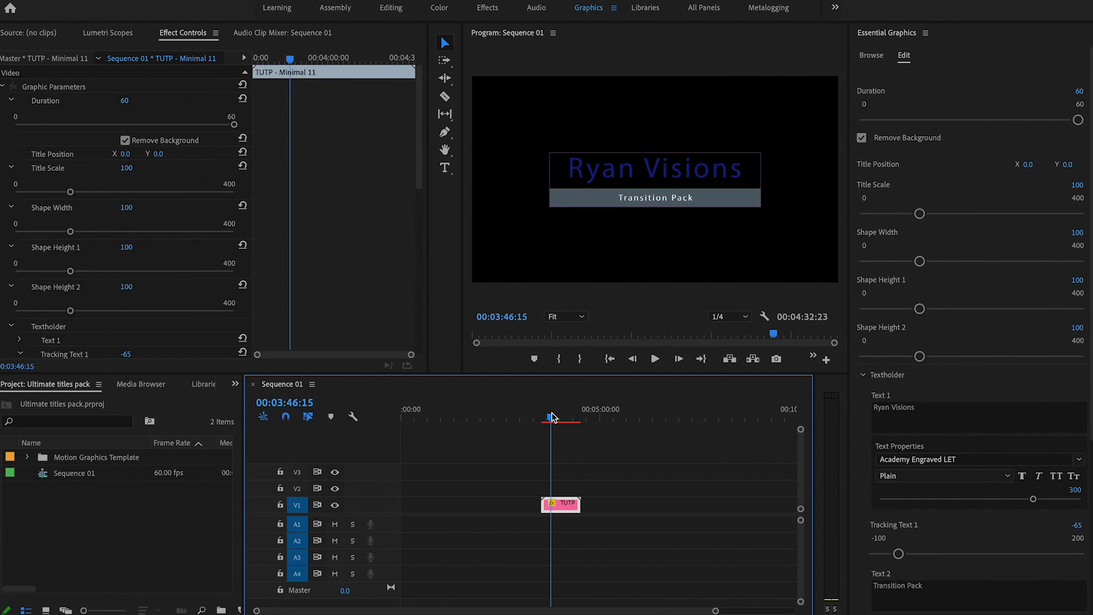